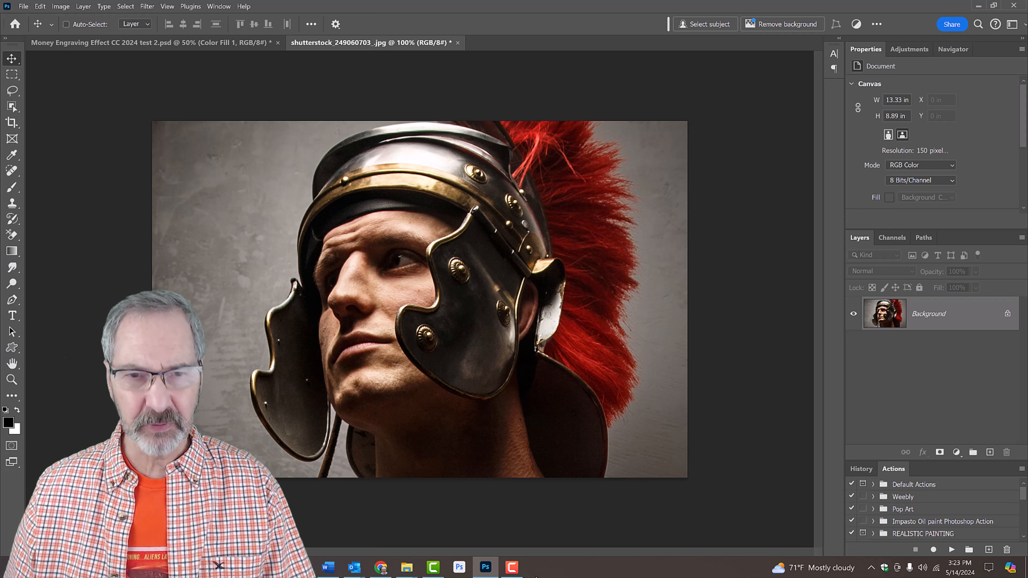
Step: Confirm in Image Size that the photo measures 2000 × 1333 pixels, leaving it unchanged
{"action": "key", "text": "ctrl+alt+i"}
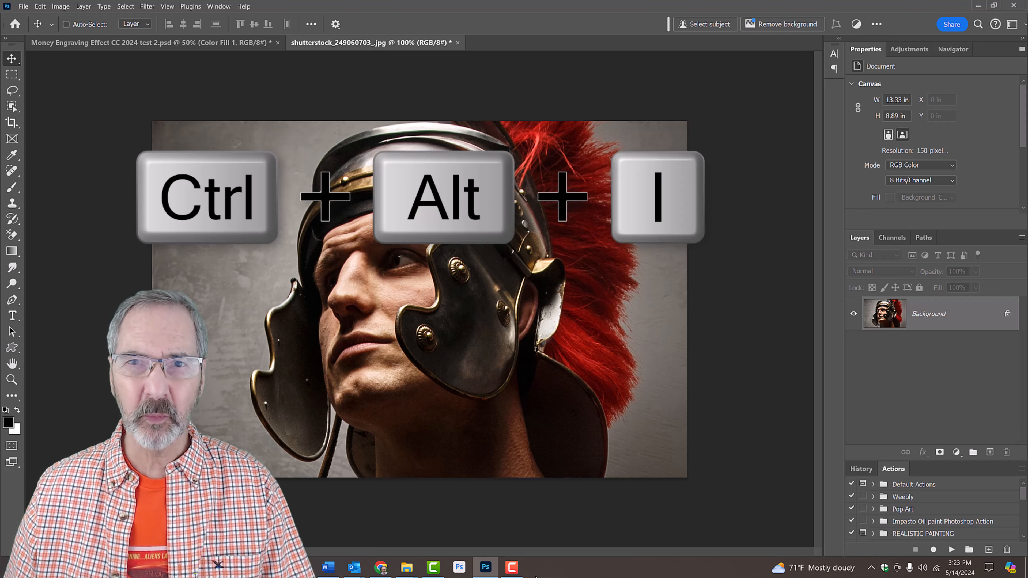
{"action": "key", "text": "ctrl+alt+i"}
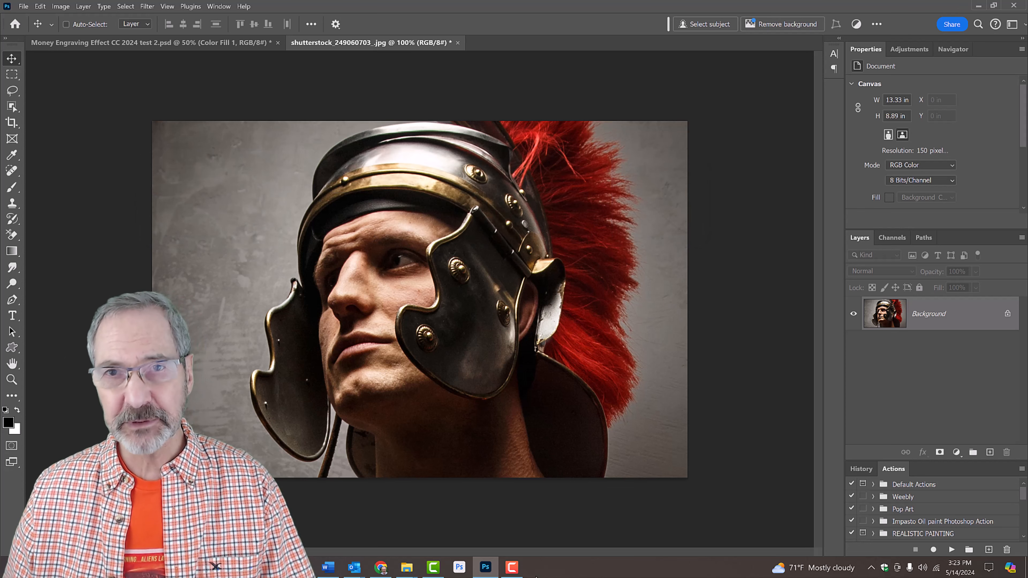
{"action": "left_click", "coordinate": [60, 6]}
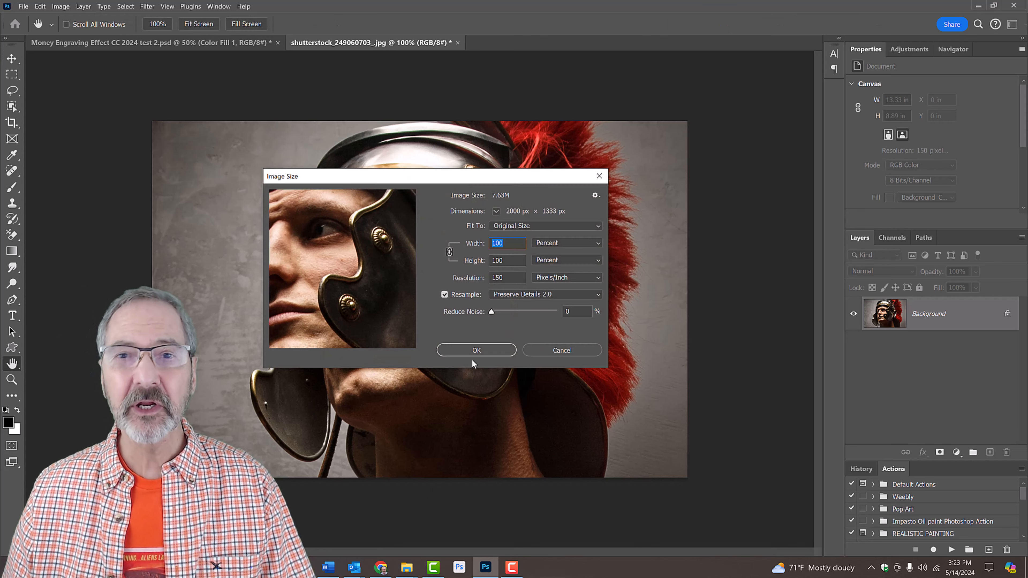
{"action": "left_click", "coordinate": [565, 242]}
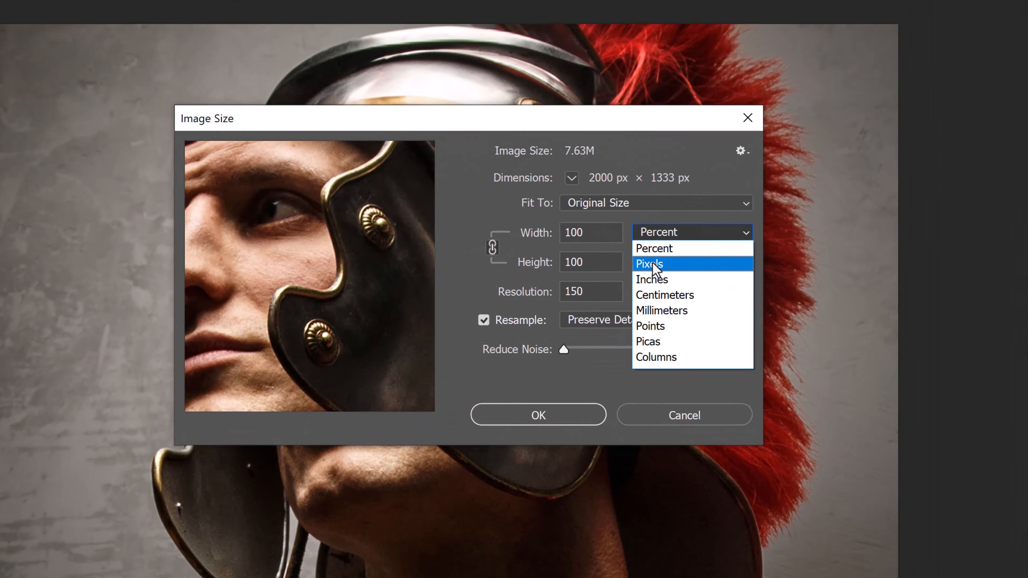
{"action": "left_click", "coordinate": [649, 264]}
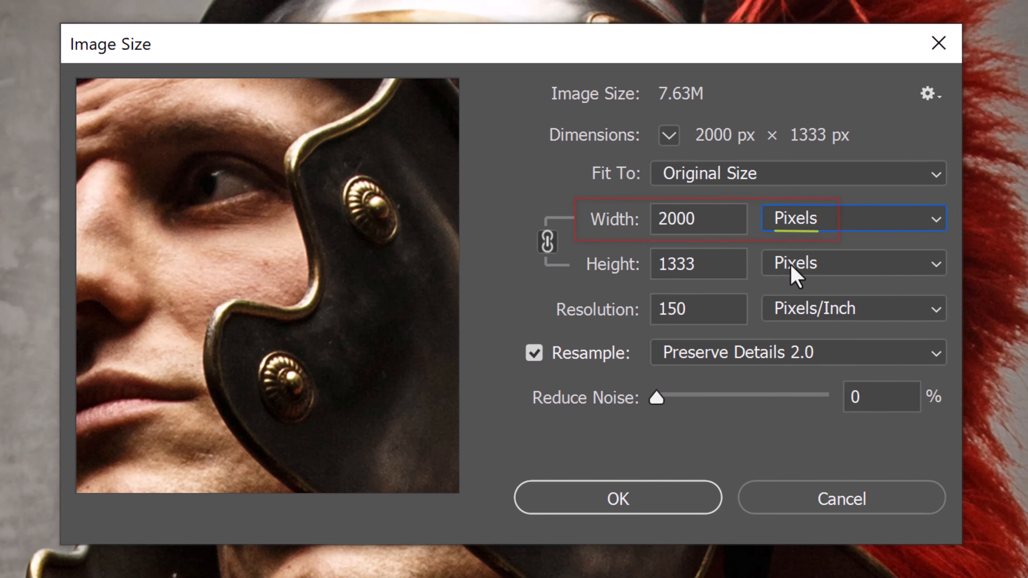
{"action": "left_click", "coordinate": [697, 309]}
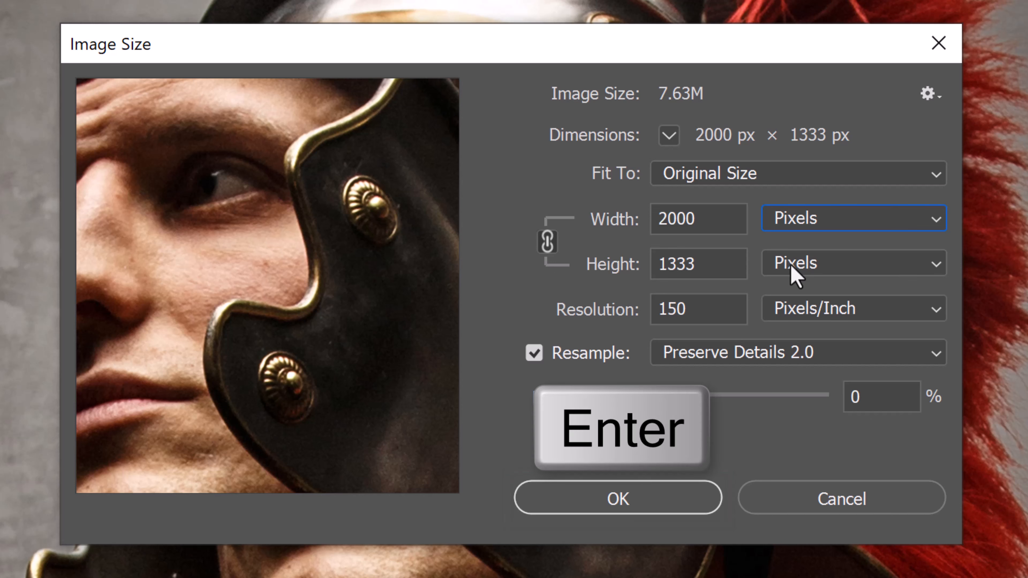
{"action": "left_click", "coordinate": [617, 499]}
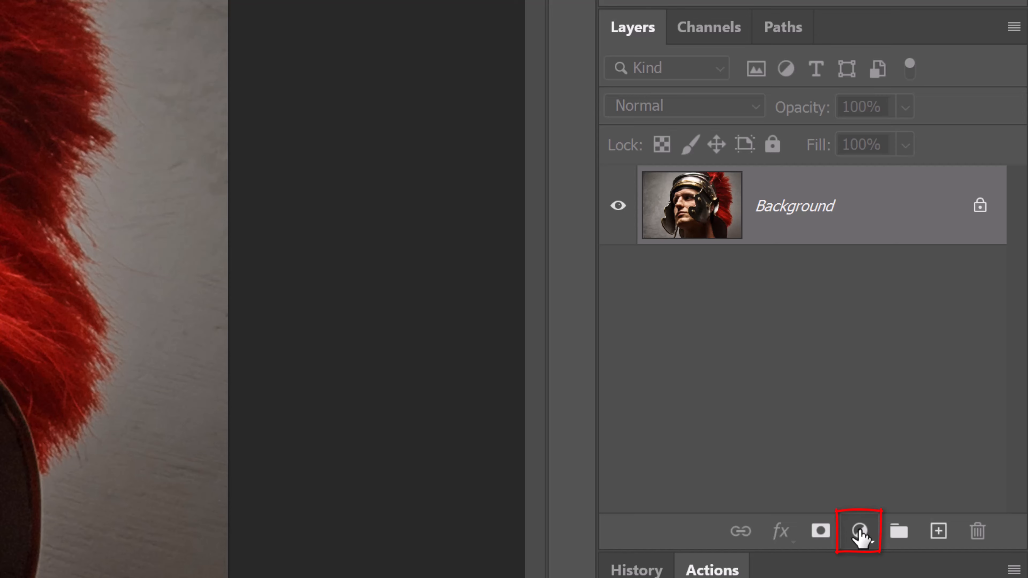
Step: Add a Black & White adjustment and merge it with the Background into the 'Black & White 1' smart object
{"action": "left_click", "coordinate": [858, 530]}
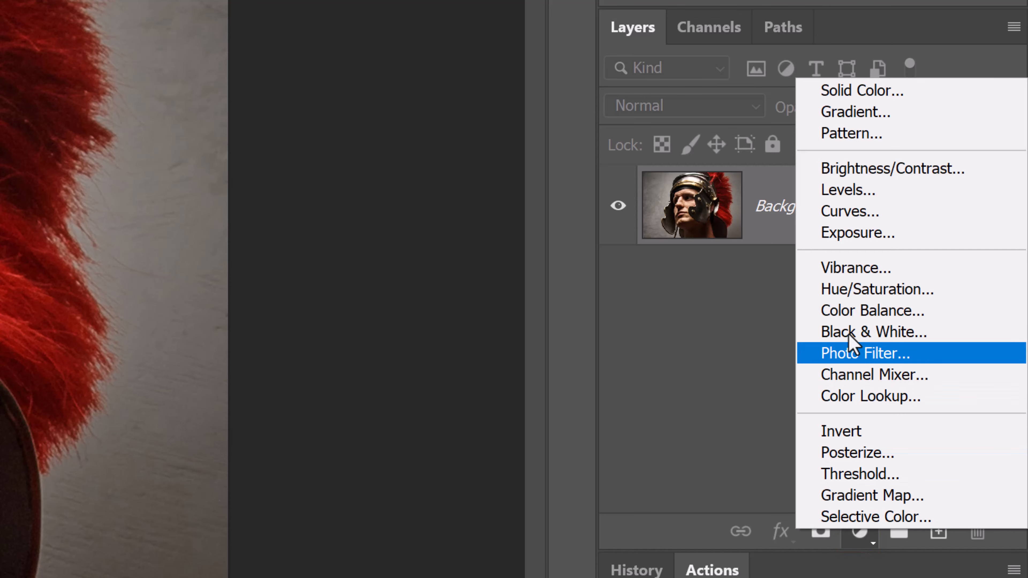
{"action": "left_click", "coordinate": [873, 332]}
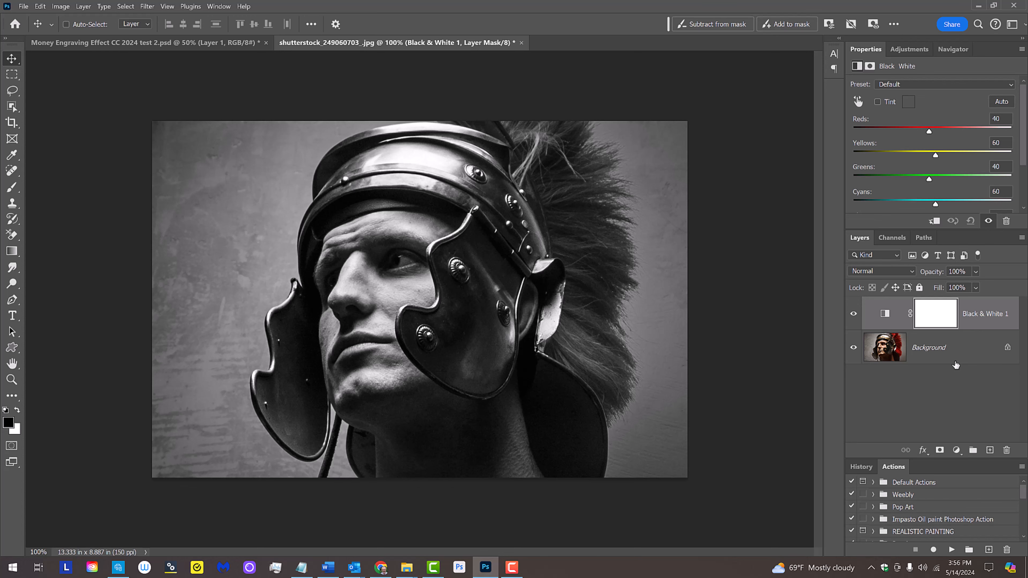
{"action": "left_click", "coordinate": [928, 347]}
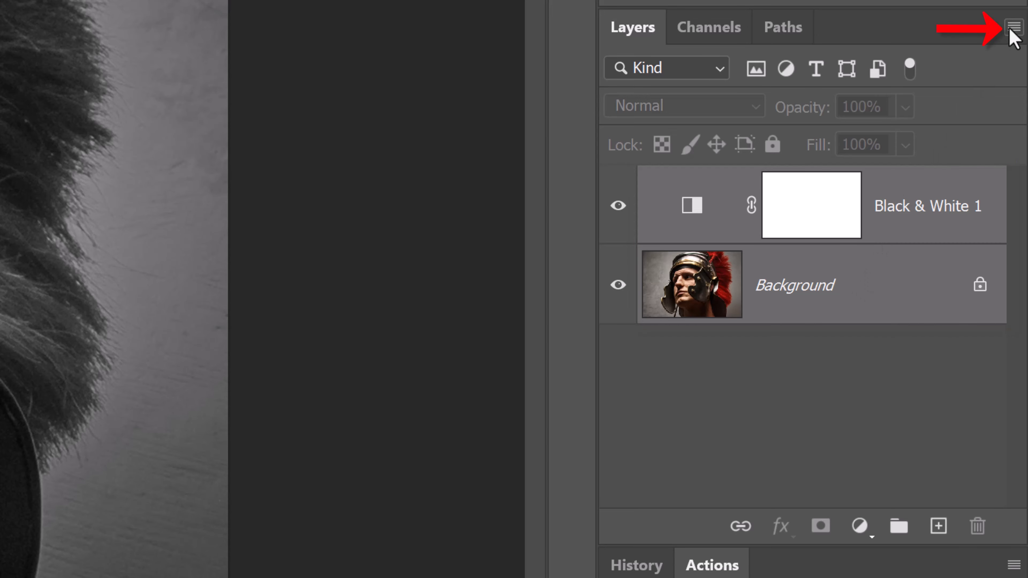
{"action": "left_click", "coordinate": [1015, 26]}
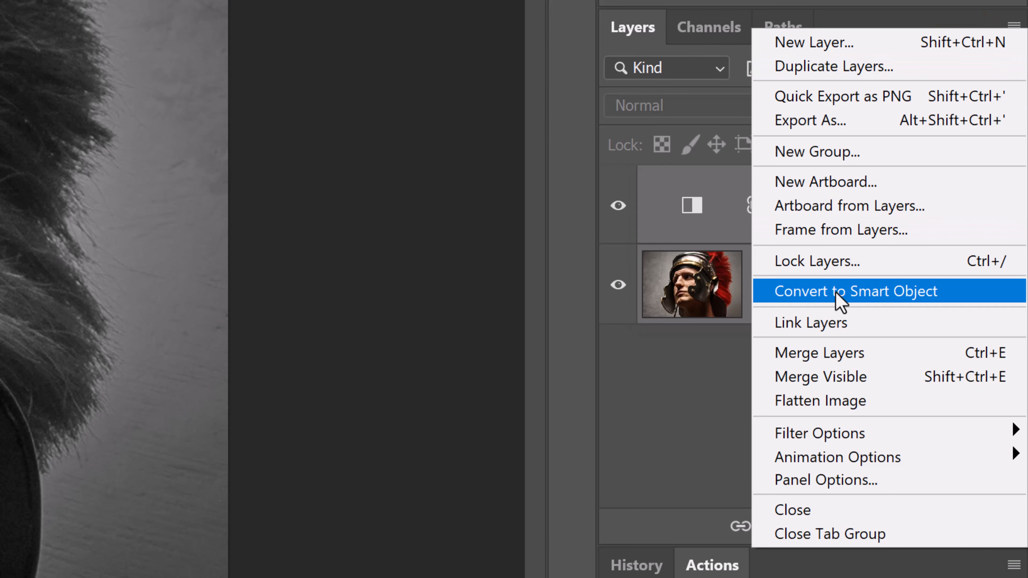
{"action": "left_click", "coordinate": [855, 291]}
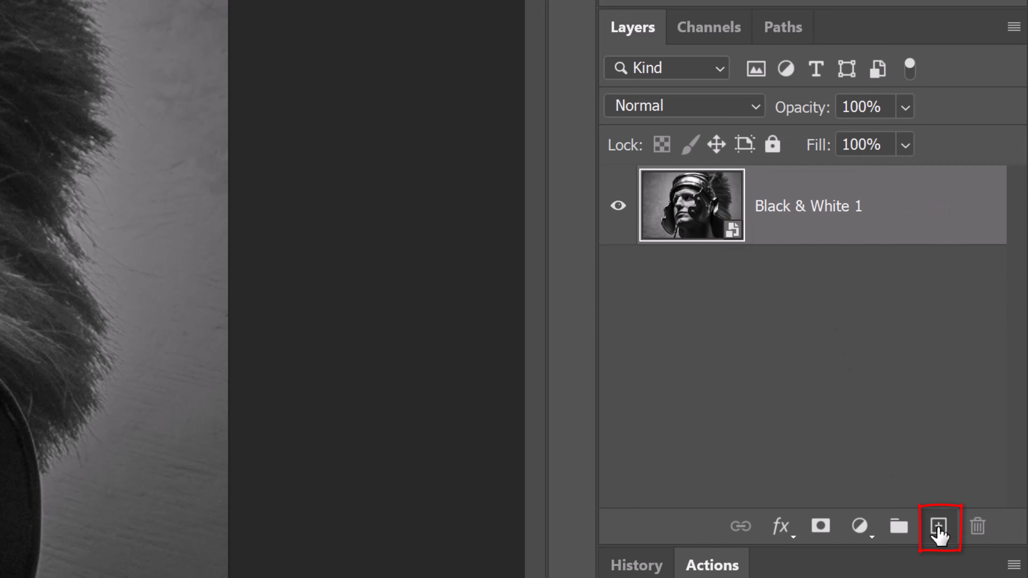
Step: Create Layer 1 above the photo, fill it with 50% Gray, and convert it to a smart object
{"action": "left_click", "coordinate": [938, 525]}
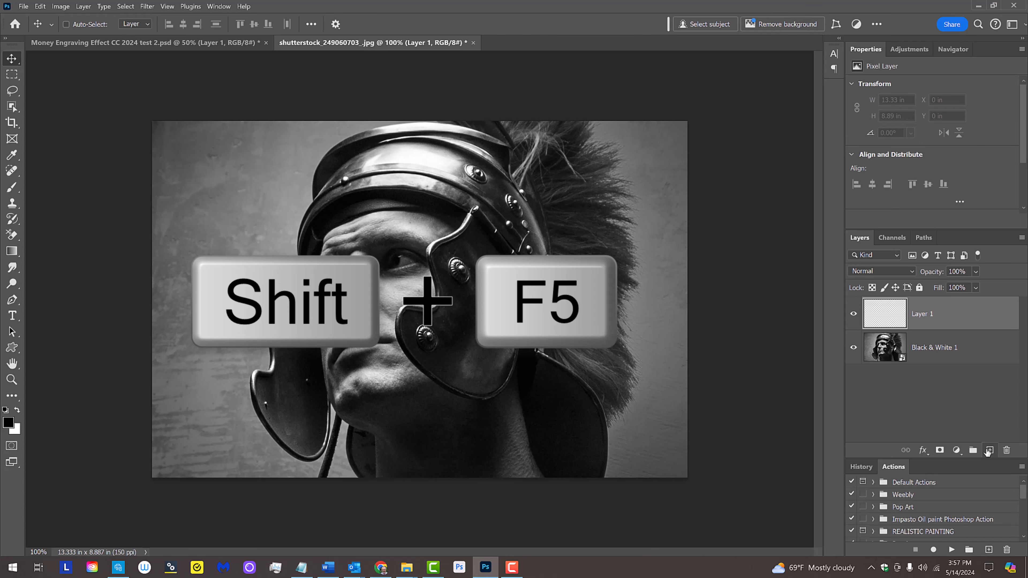
{"action": "key", "text": "shift+f5"}
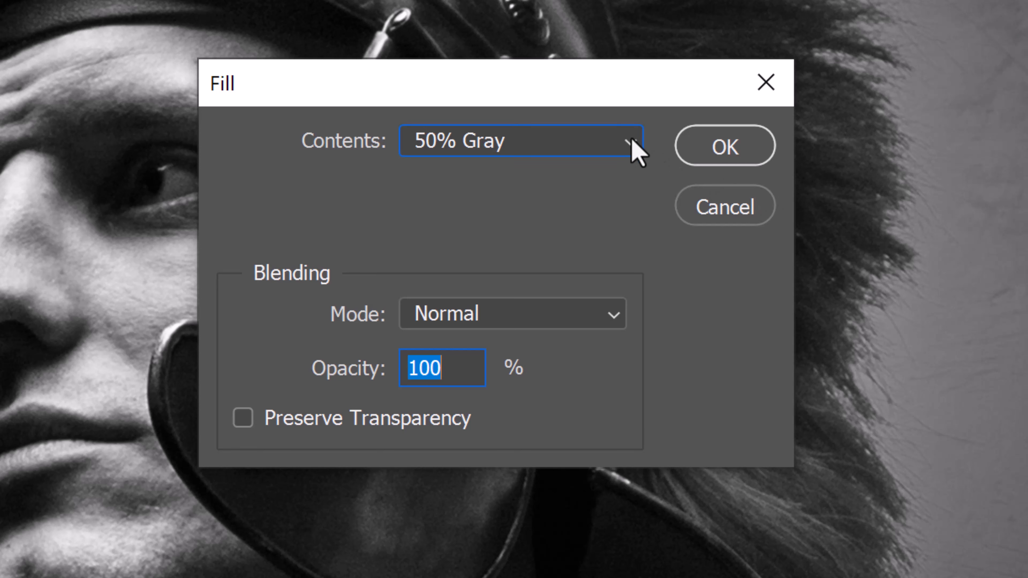
{"action": "left_click", "coordinate": [632, 141]}
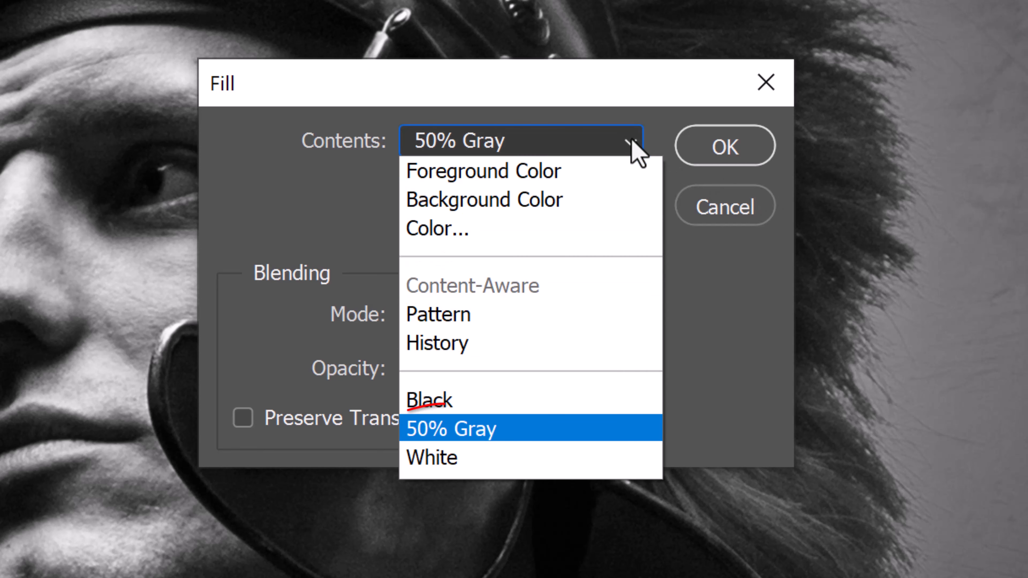
{"action": "left_click", "coordinate": [449, 429]}
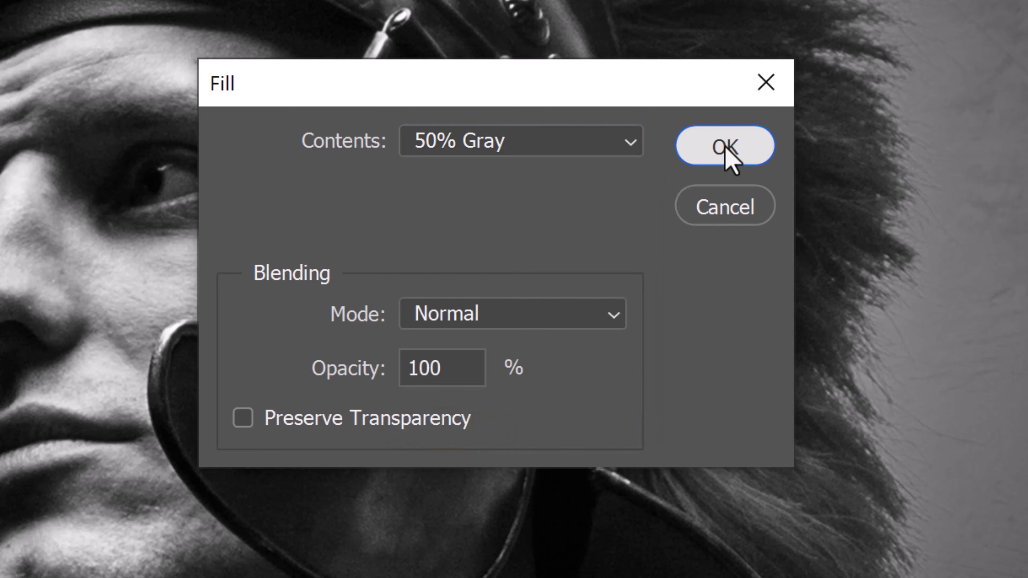
{"action": "left_click", "coordinate": [724, 146]}
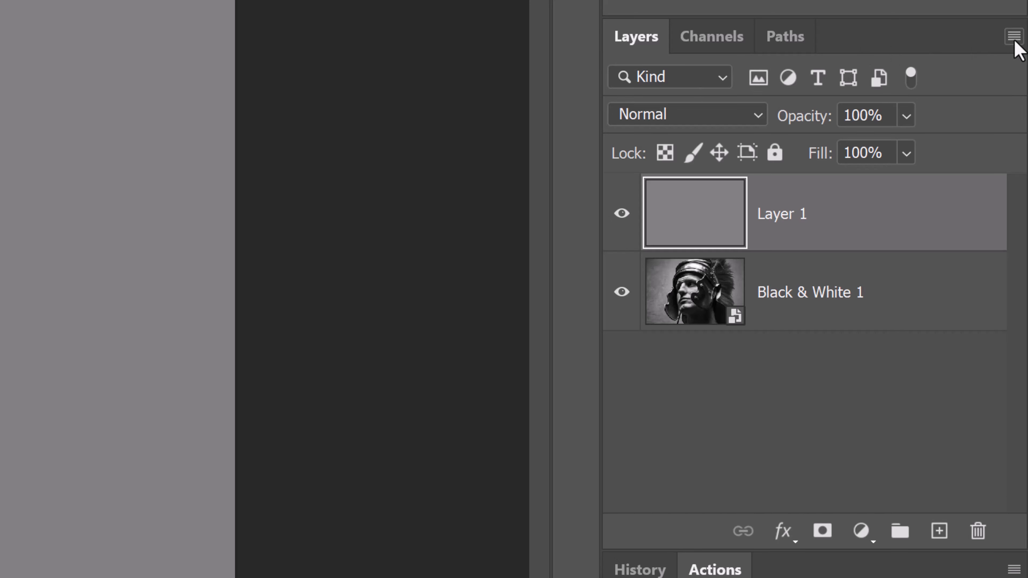
{"action": "left_click", "coordinate": [1013, 36]}
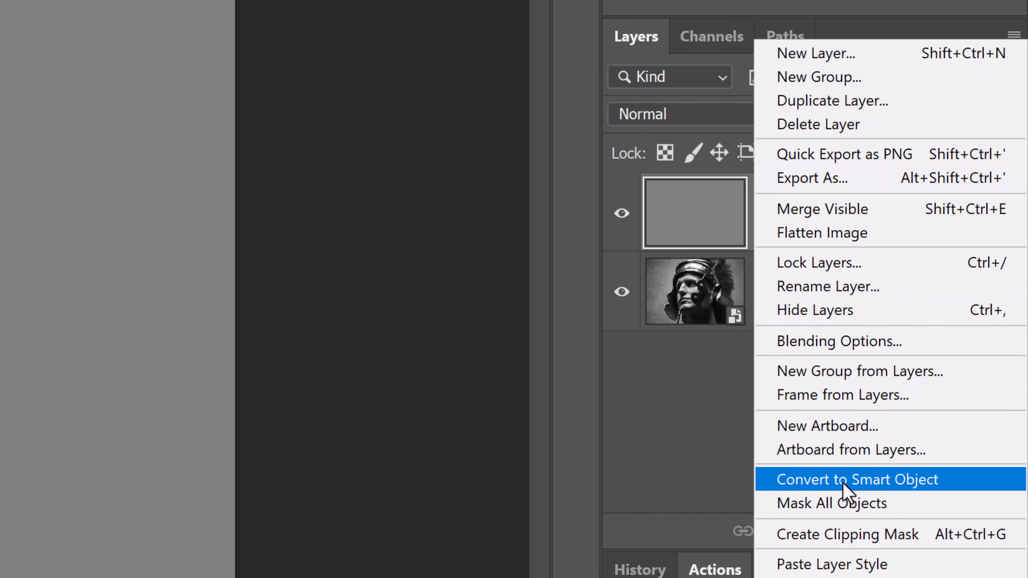
{"action": "left_click", "coordinate": [856, 480]}
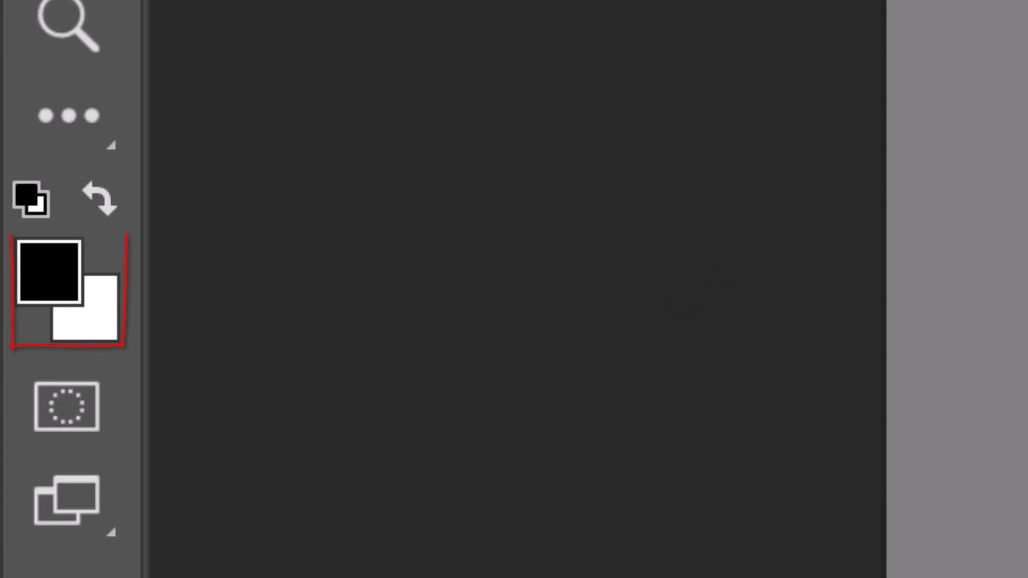
Step: Reset the foreground/background colours to default black and white with D
{"action": "key", "text": "d"}
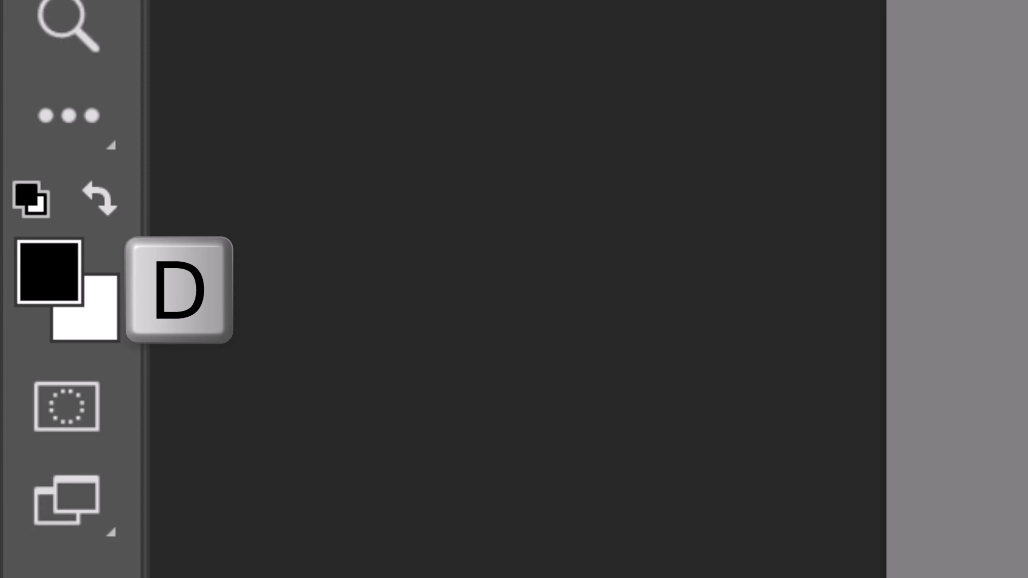
{"action": "key", "text": "d"}
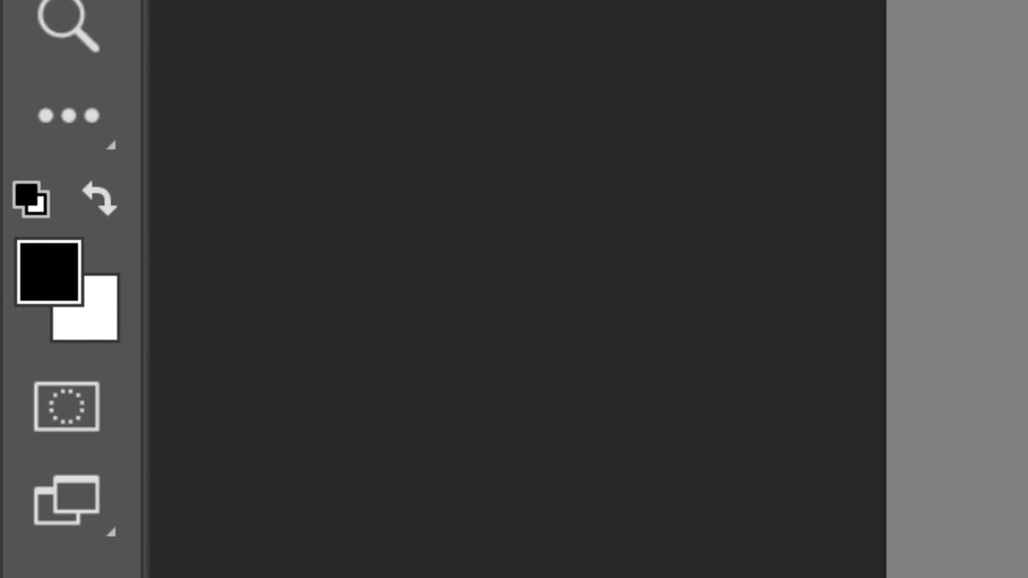
{"action": "left_click", "coordinate": [480, 21]}
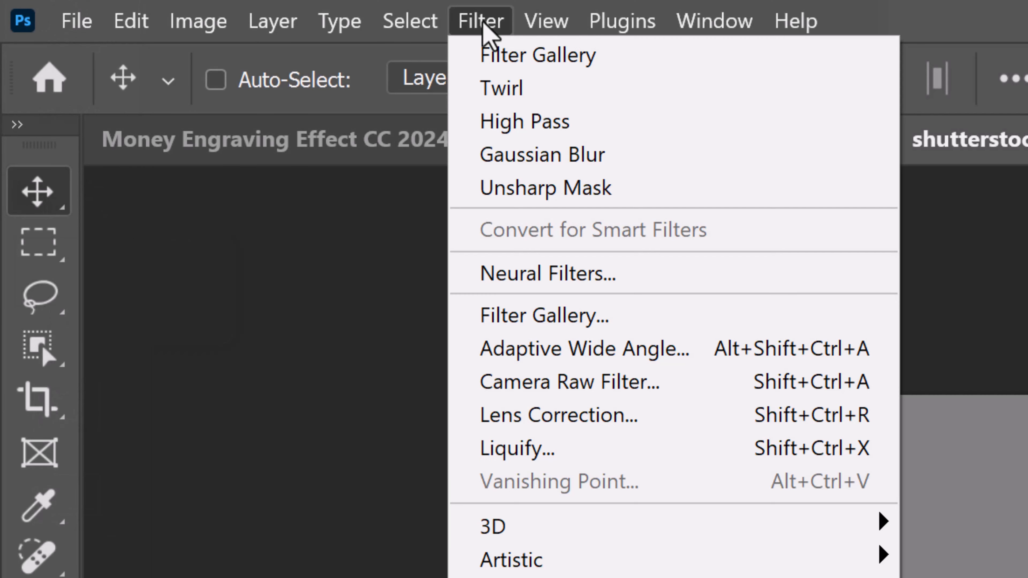
{"action": "mouse_move", "coordinate": [538, 316]}
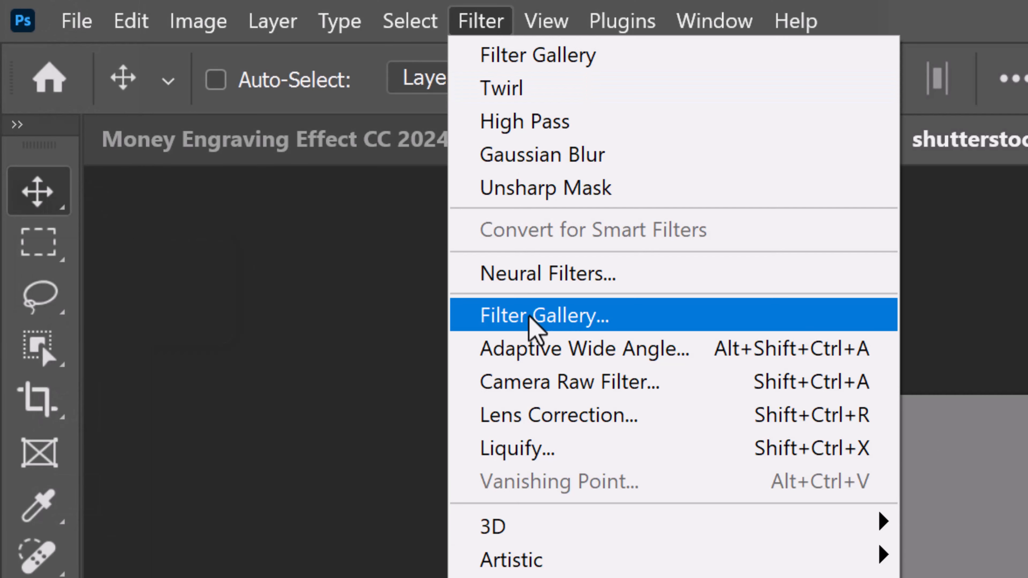
Step: Apply Filter Gallery Halftone Pattern (Dot) plus a Torn Edges effect (25, 11, 1) to the gray layer
{"action": "left_click", "coordinate": [541, 316]}
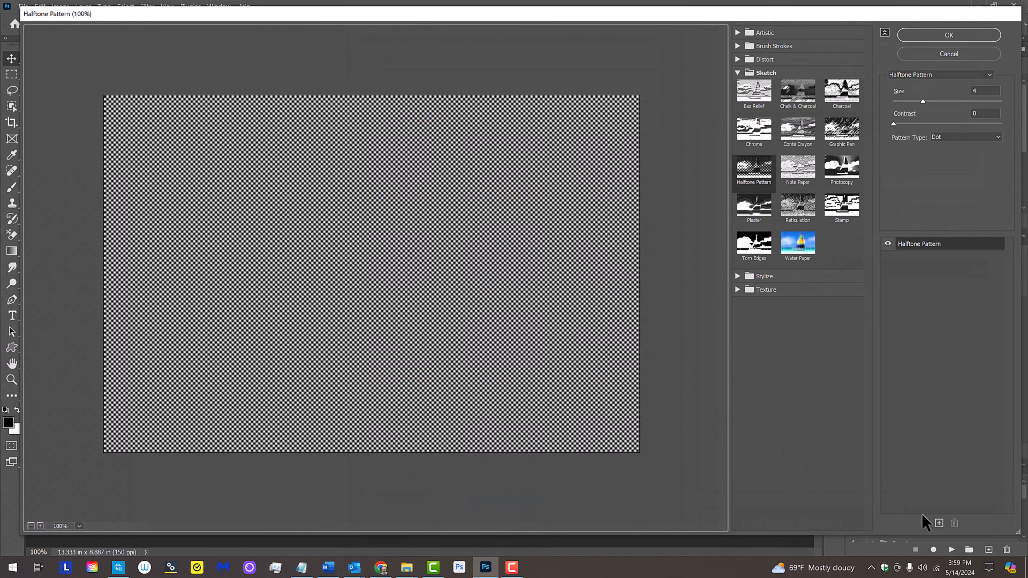
{"action": "left_click", "coordinate": [938, 524]}
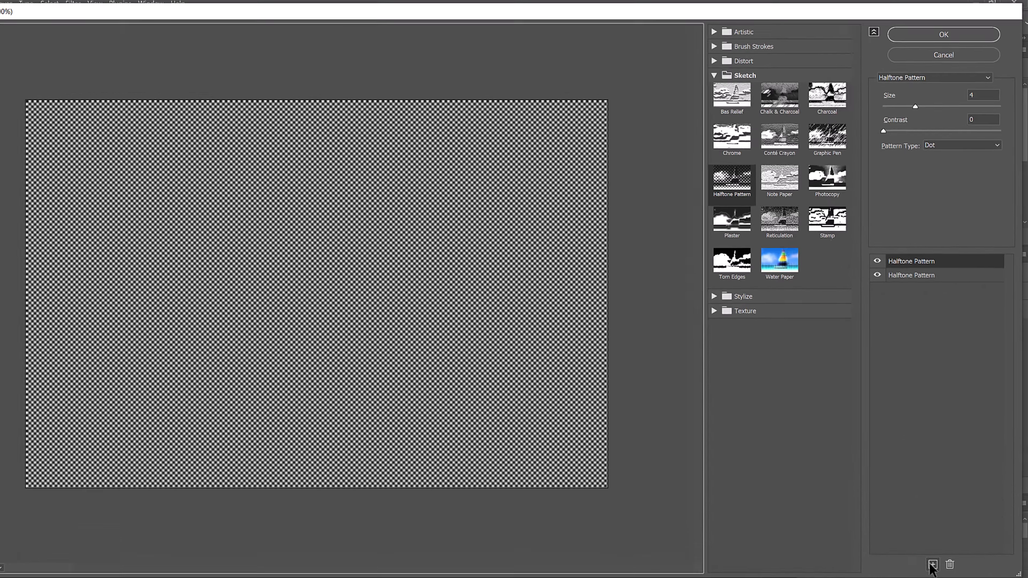
{"action": "left_click", "coordinate": [732, 259]}
{"action": "type", "text": "1"}
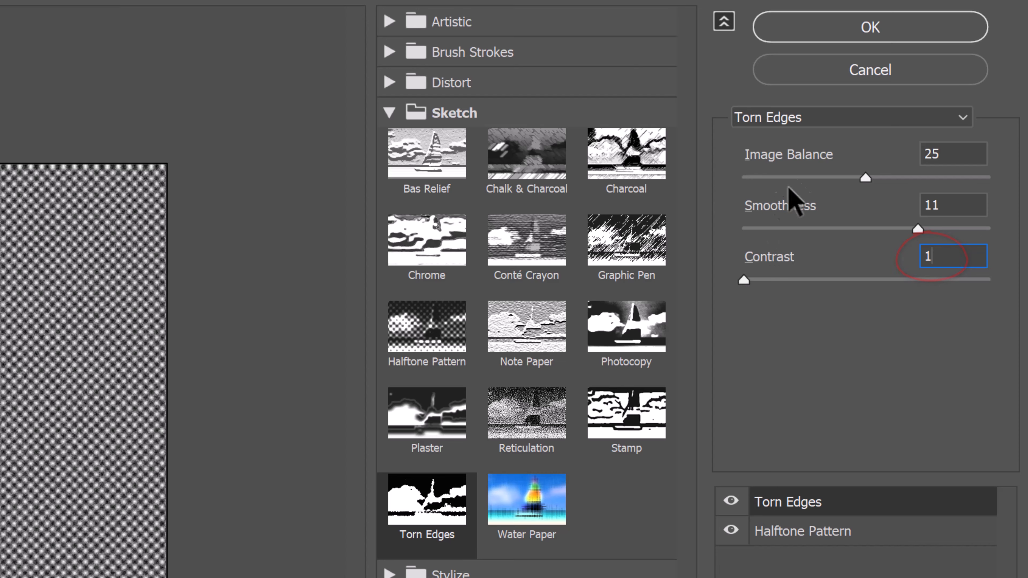
{"action": "left_click", "coordinate": [870, 27]}
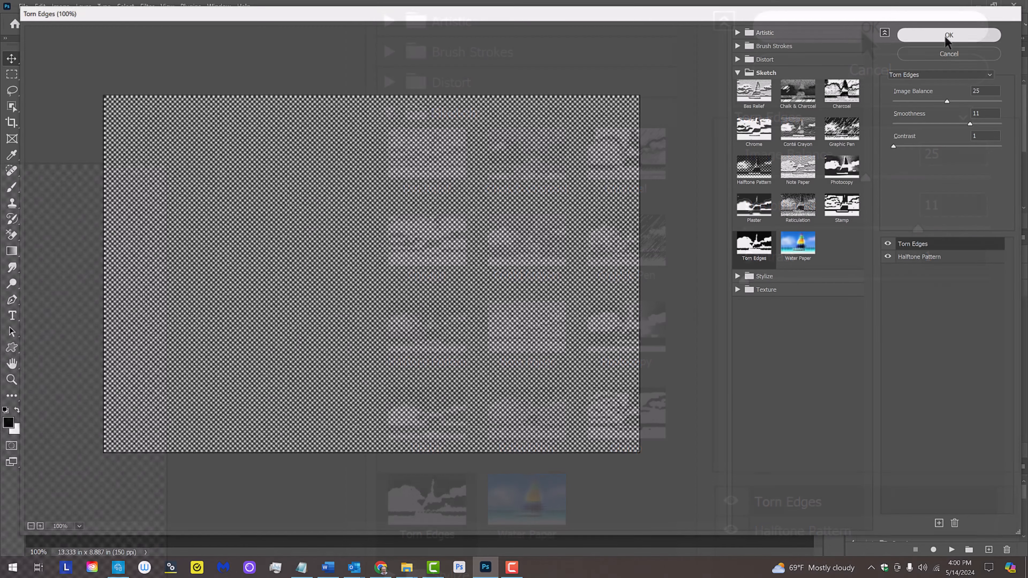
{"action": "left_click", "coordinate": [948, 35]}
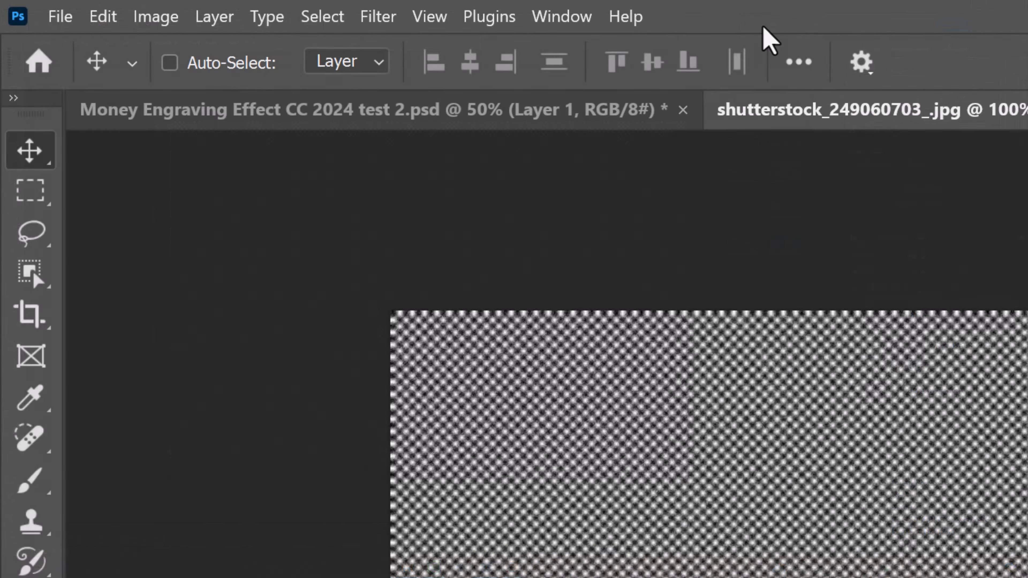
{"action": "left_click", "coordinate": [378, 17]}
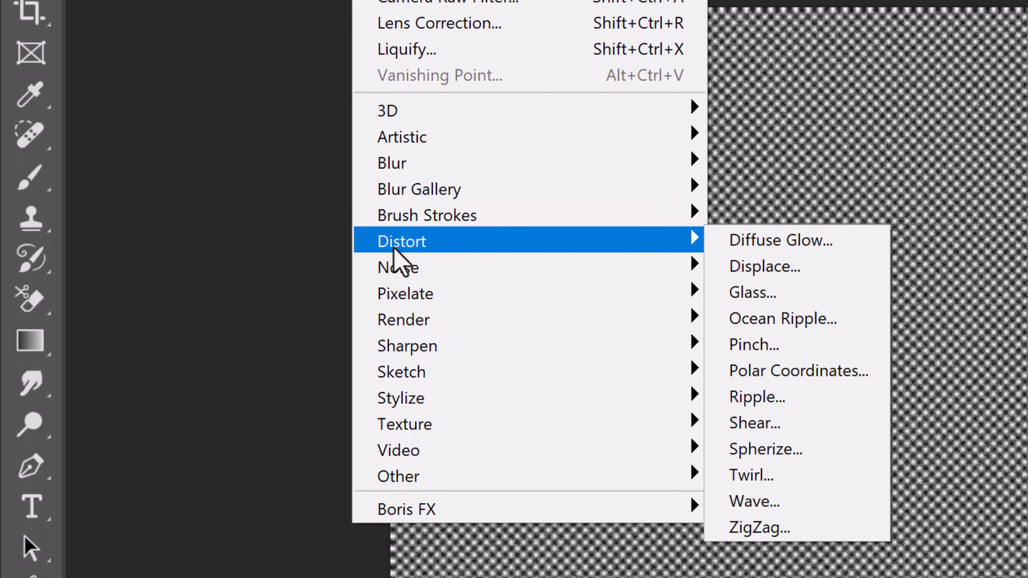
{"action": "mouse_move", "coordinate": [753, 475]}
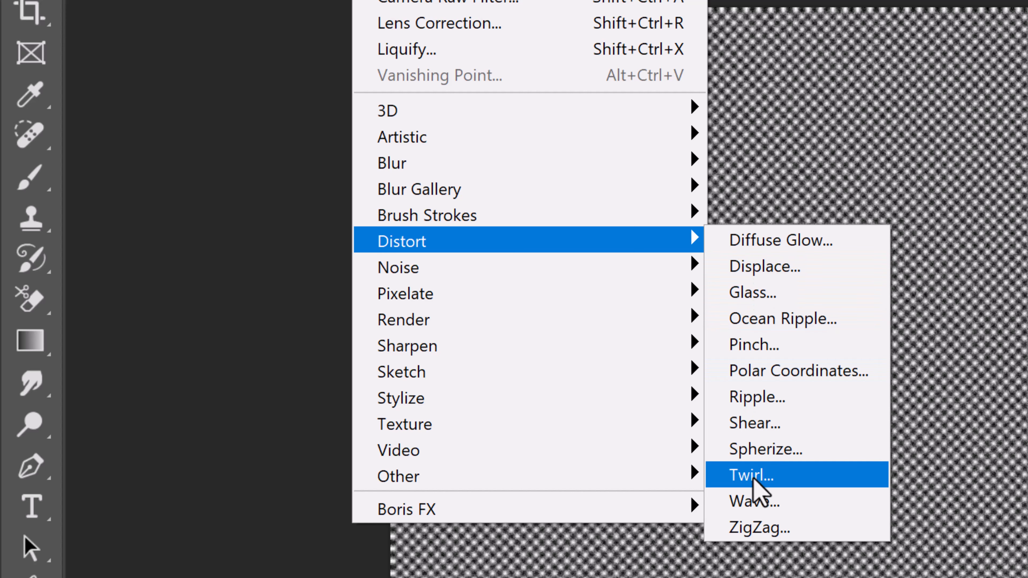
Step: Distort the halftone layer with a Twirl of 100° angle
{"action": "left_click", "coordinate": [750, 475]}
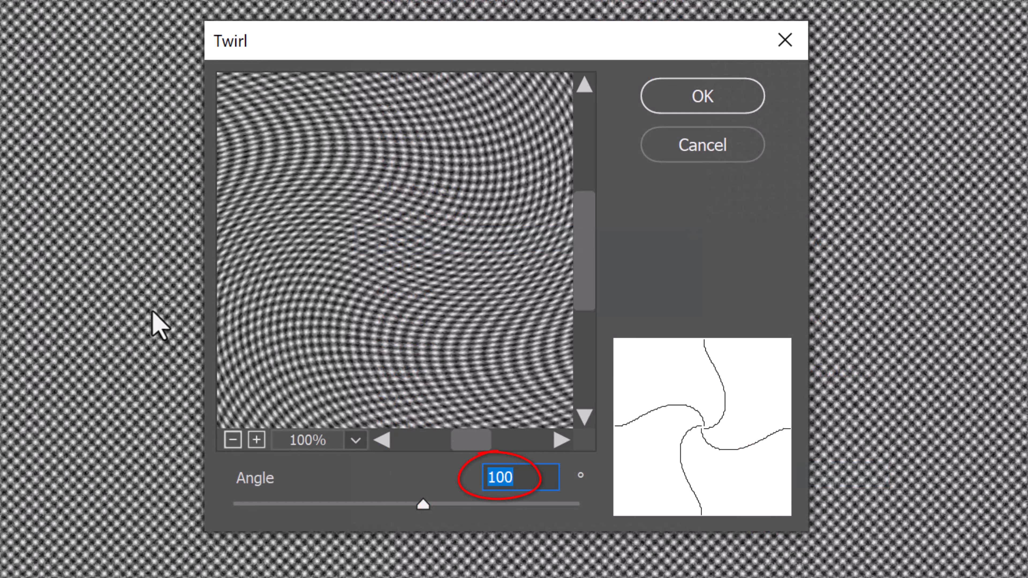
{"action": "mouse_move", "coordinate": [701, 95]}
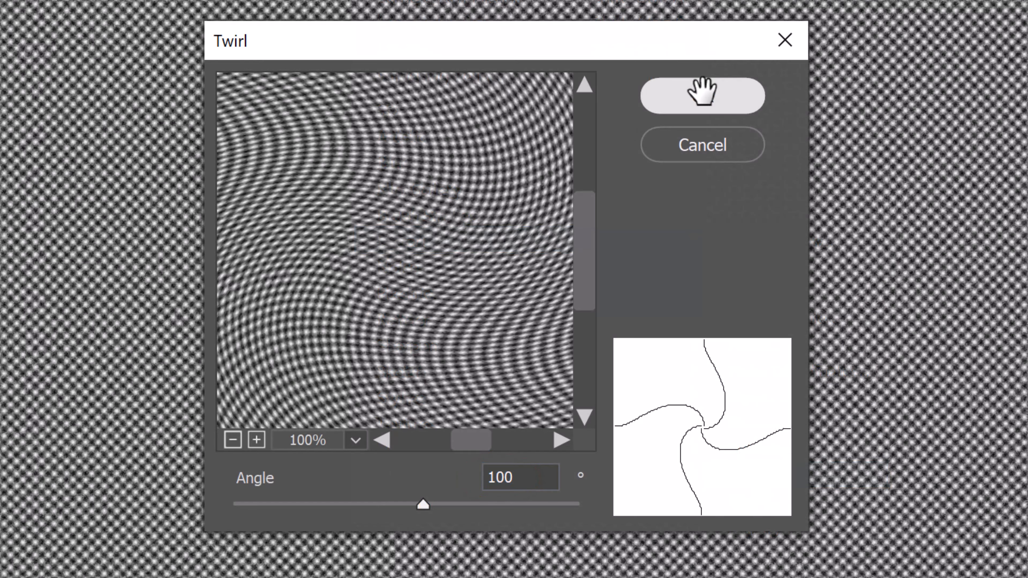
{"action": "left_click", "coordinate": [702, 95]}
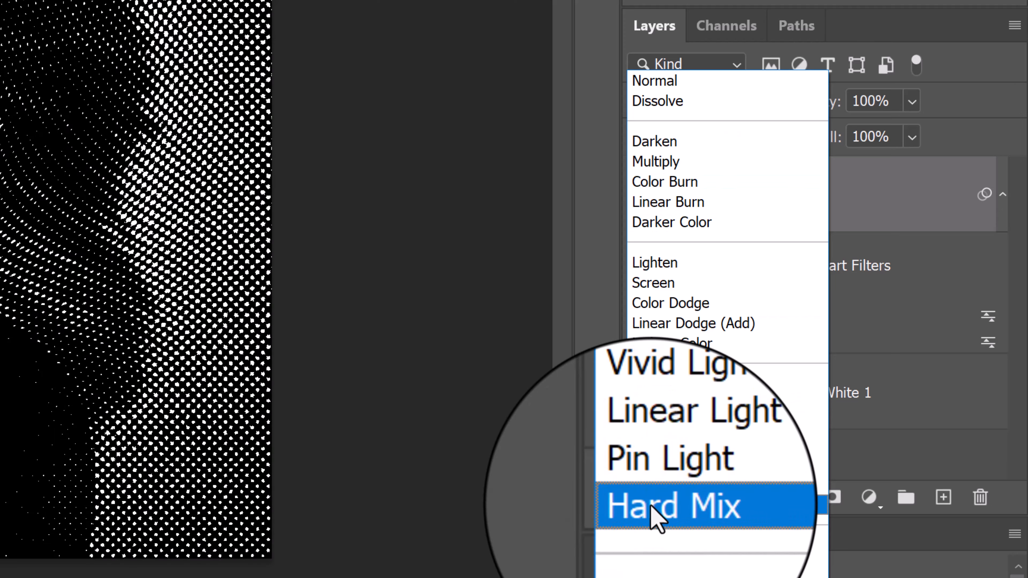
Step: Set the twirled halftone layer's blend mode to Hard Mix
{"action": "left_click", "coordinate": [251, 27]}
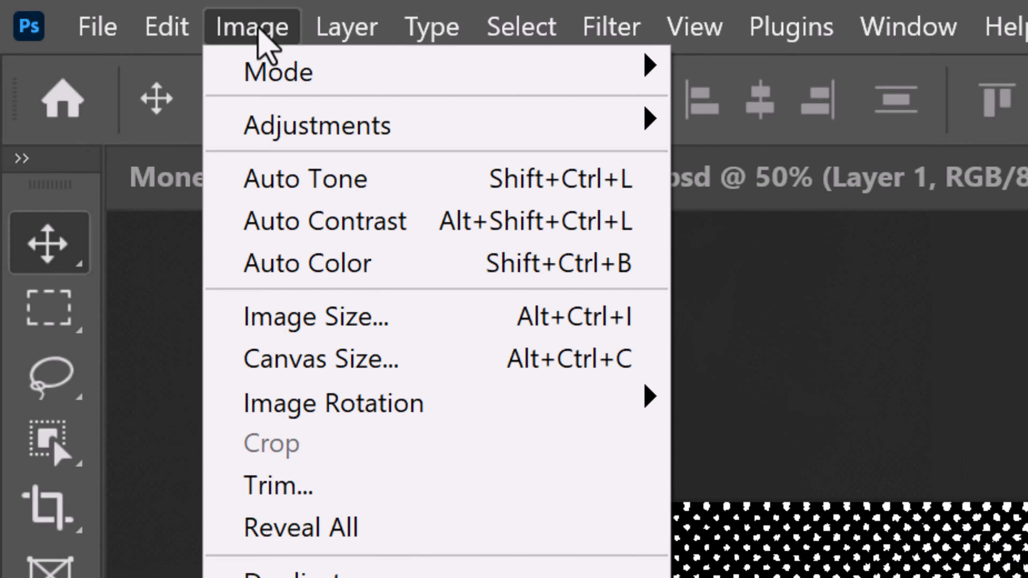
{"action": "mouse_move", "coordinate": [315, 316]}
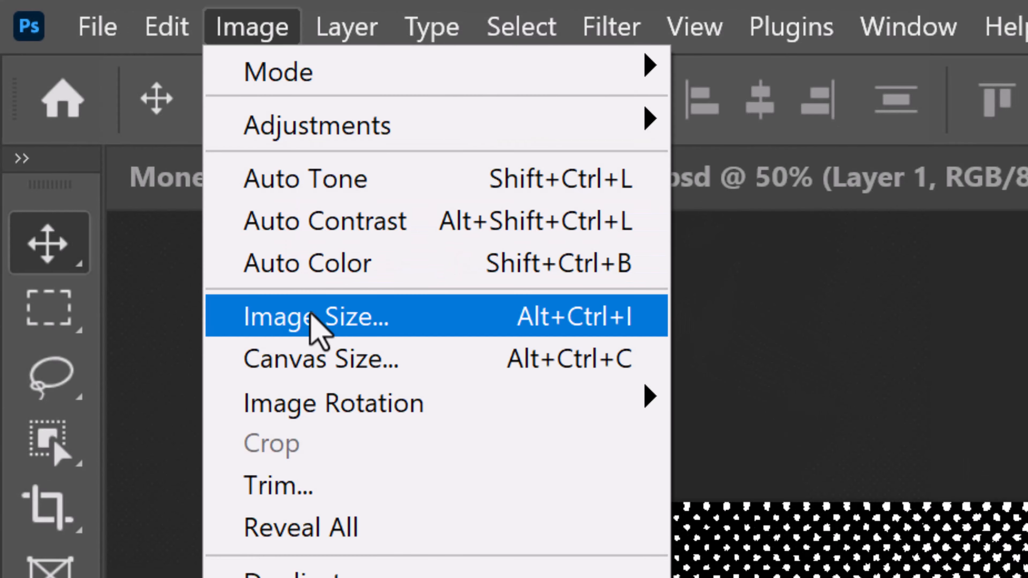
Step: Resize the image to 200 percent, enlarging it to 4000 × 2666 px
{"action": "left_click", "coordinate": [315, 317]}
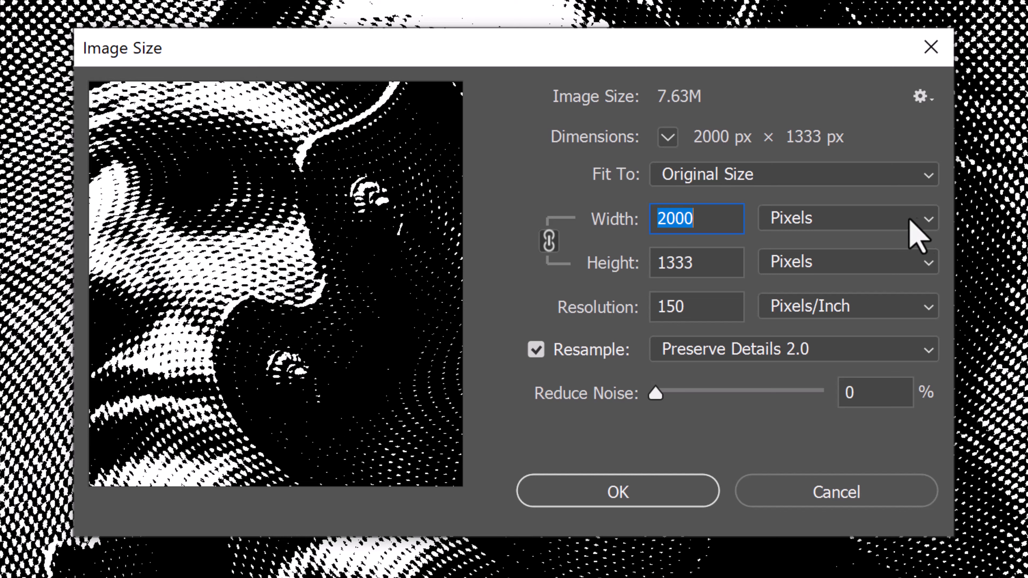
{"action": "left_click", "coordinate": [846, 218]}
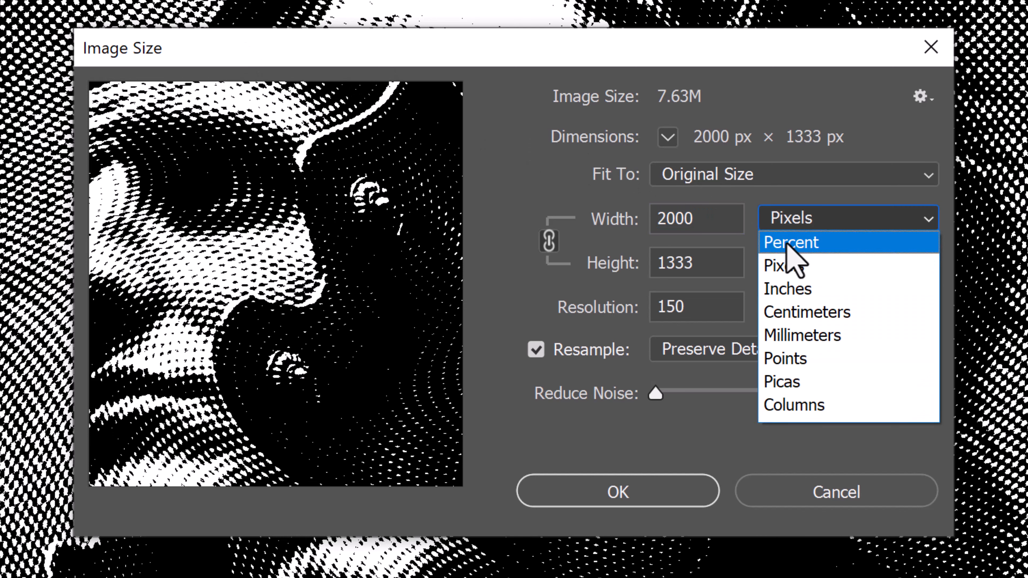
{"action": "left_click", "coordinate": [792, 242]}
{"action": "type", "text": "200"}
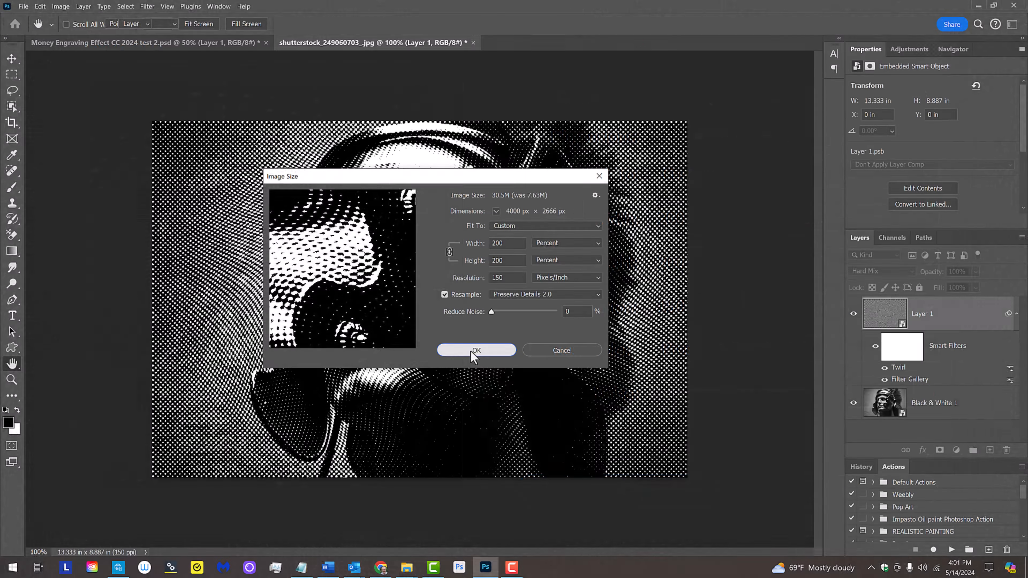
{"action": "left_click", "coordinate": [476, 350]}
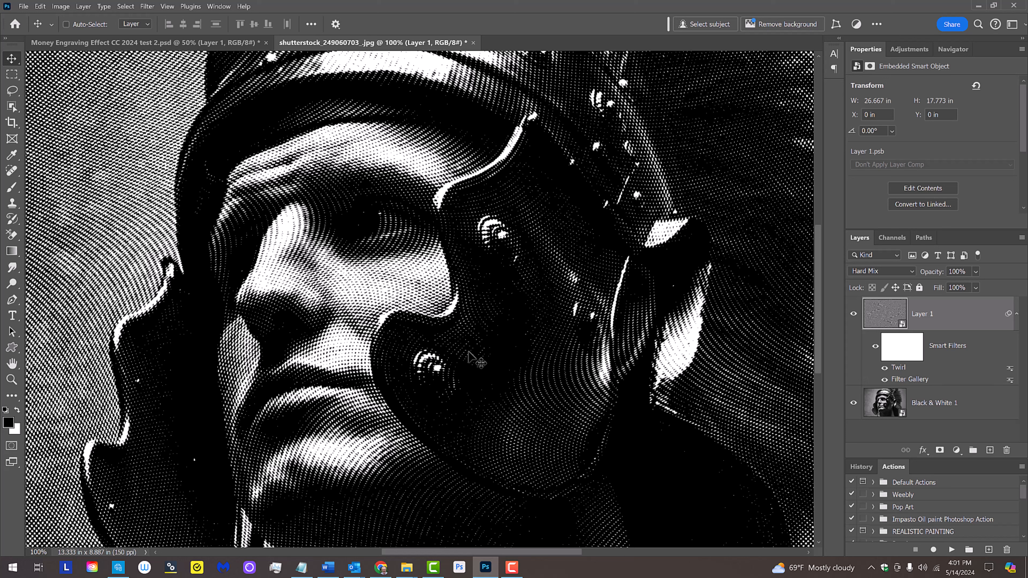
Step: Fit the enlarged engraving on screen with Ctrl+0
{"action": "key", "text": "ctrl+0"}
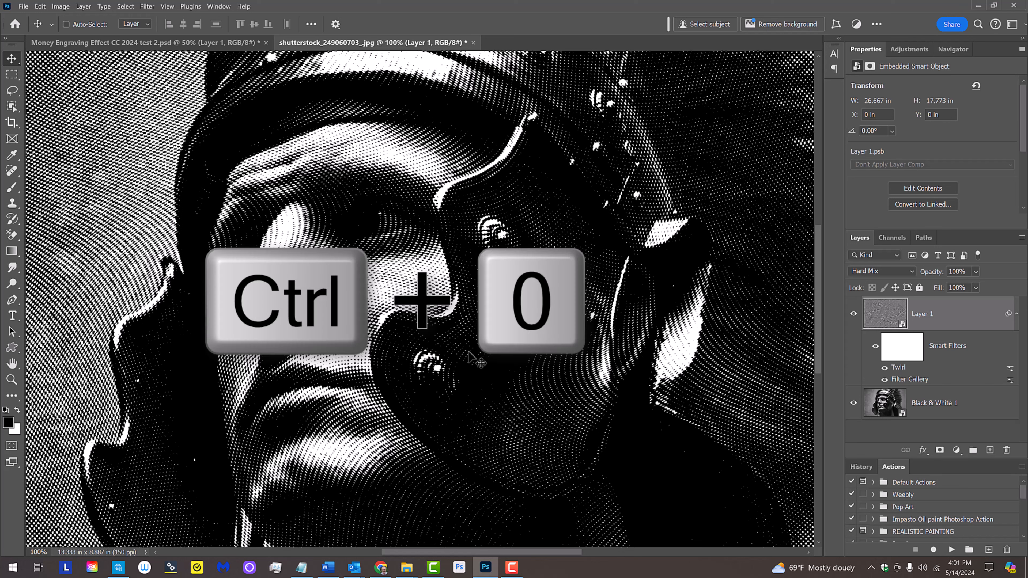
{"action": "key", "text": "ctrl+0"}
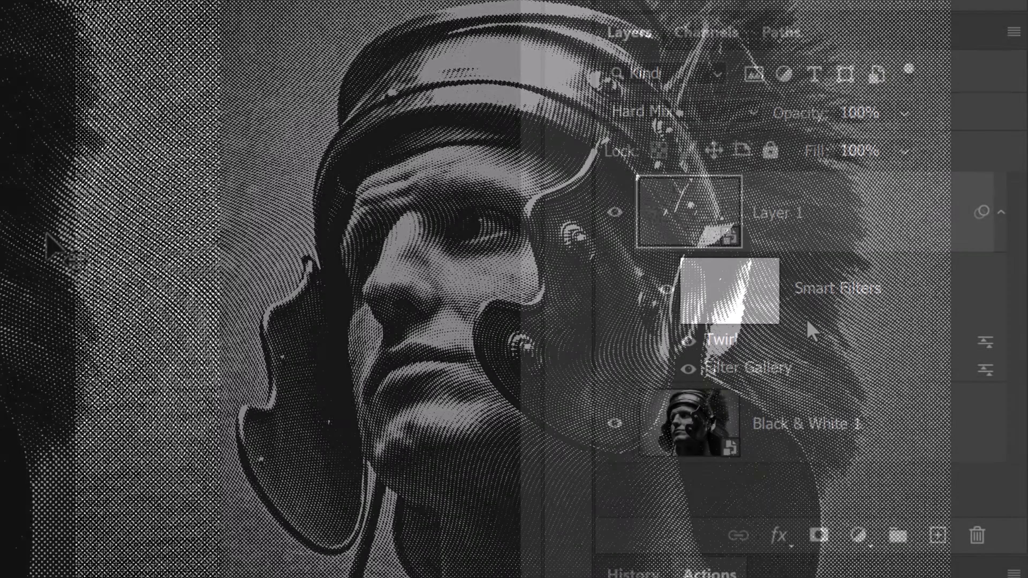
Step: Apply Shadows/Highlights with 35% Shadows to the Black & White 1 smart object
{"action": "left_click", "coordinate": [687, 423]}
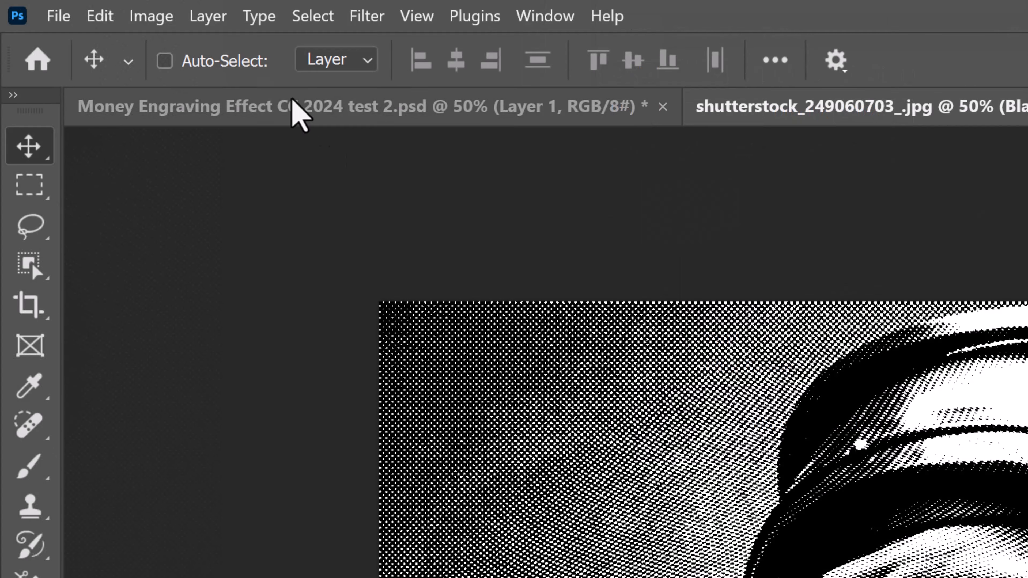
{"action": "left_click", "coordinate": [151, 15]}
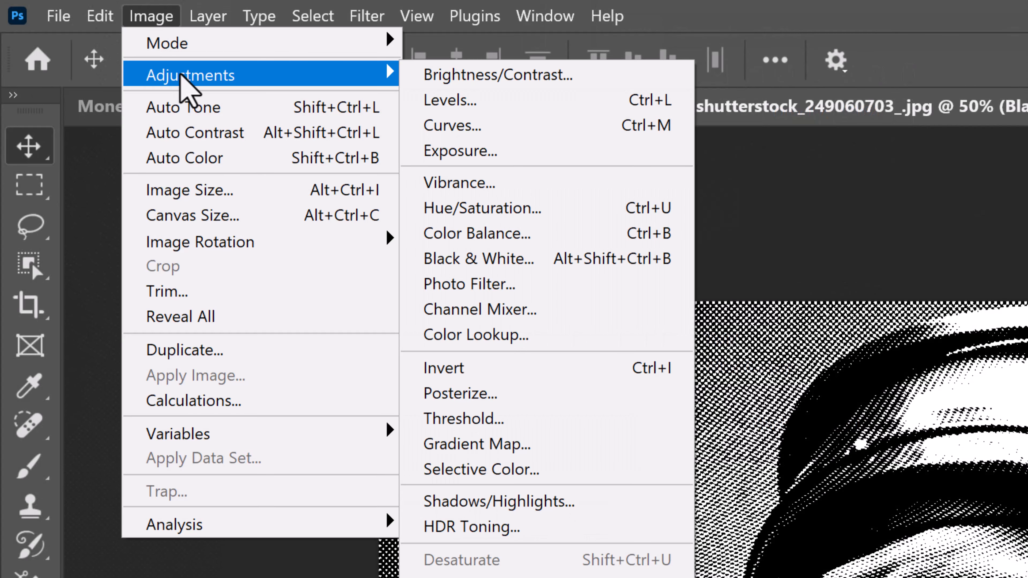
{"action": "mouse_move", "coordinate": [528, 502]}
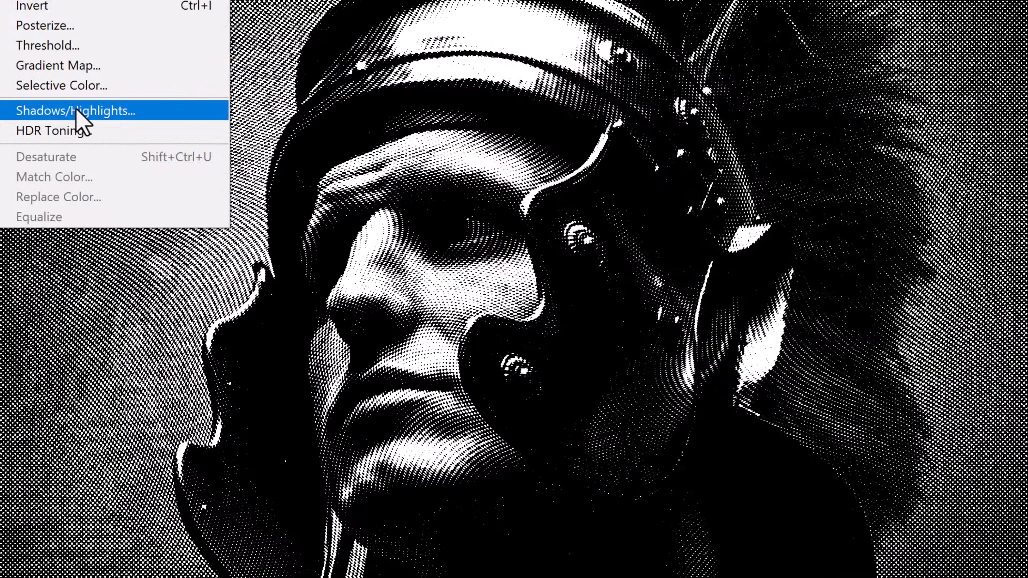
{"action": "left_click", "coordinate": [75, 109]}
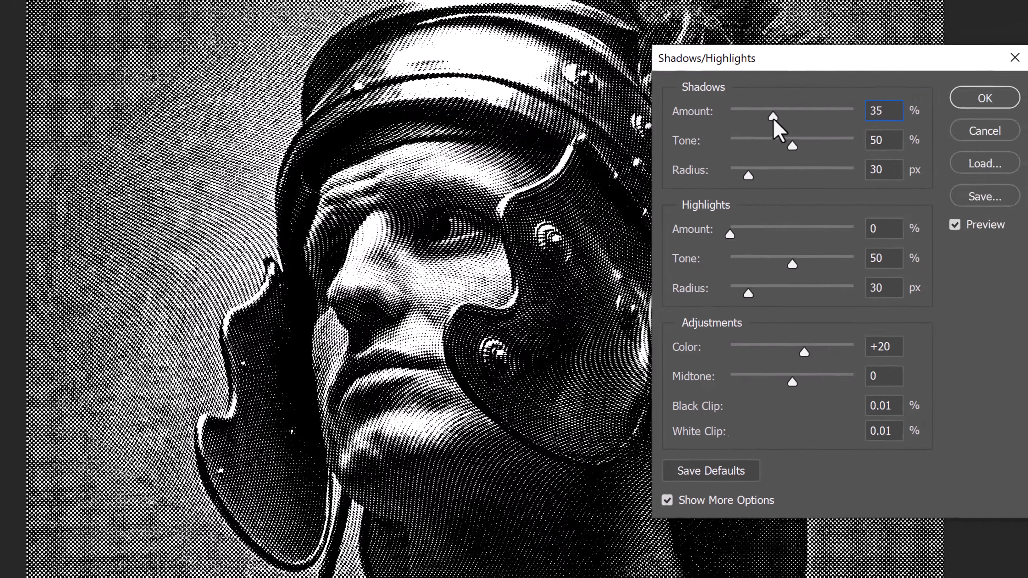
{"action": "left_click", "coordinate": [984, 98]}
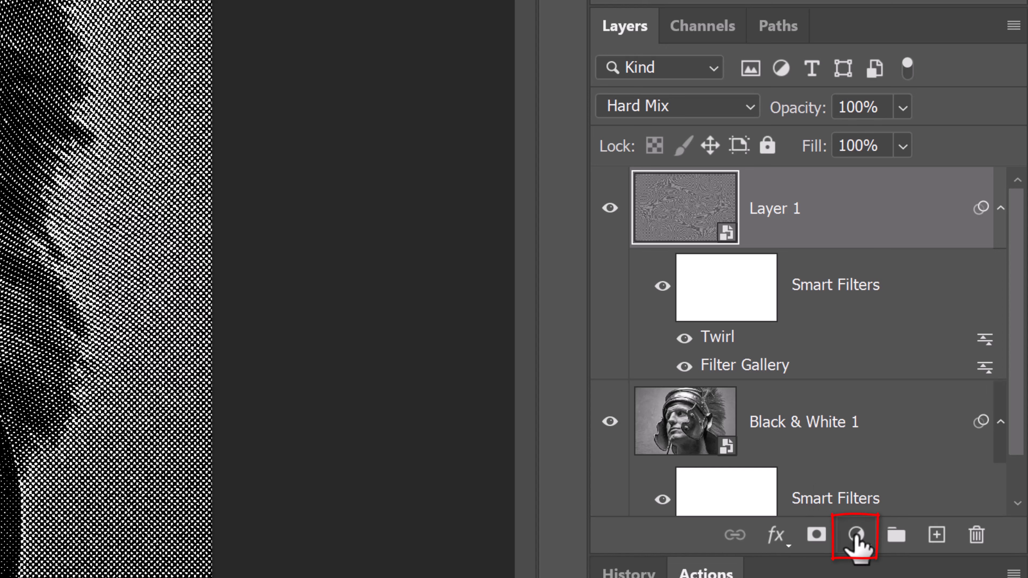
Step: Add a Solid Color fill layer and set its colour to dark green 0E3D00
{"action": "left_click", "coordinate": [853, 535]}
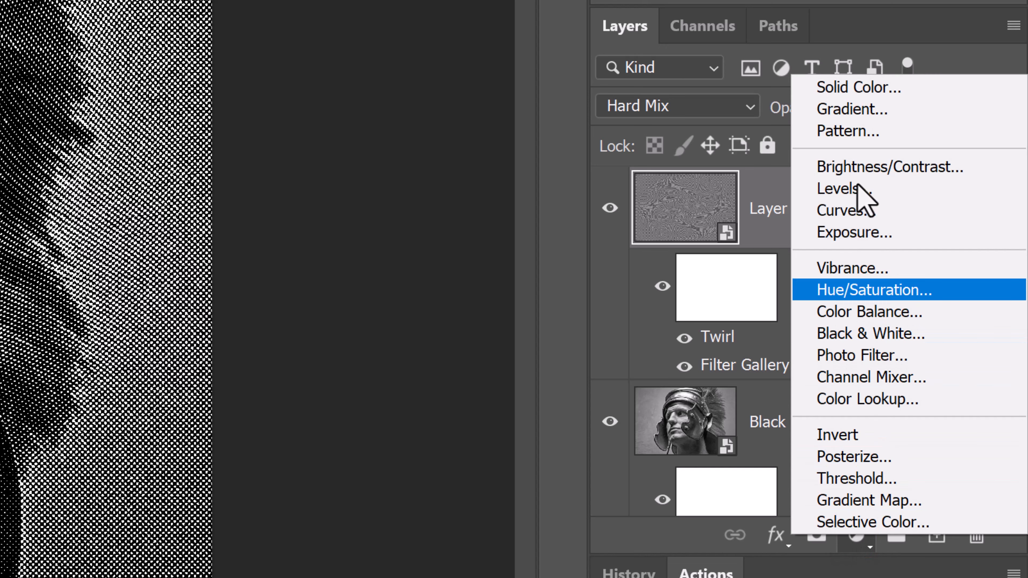
{"action": "left_click", "coordinate": [859, 88]}
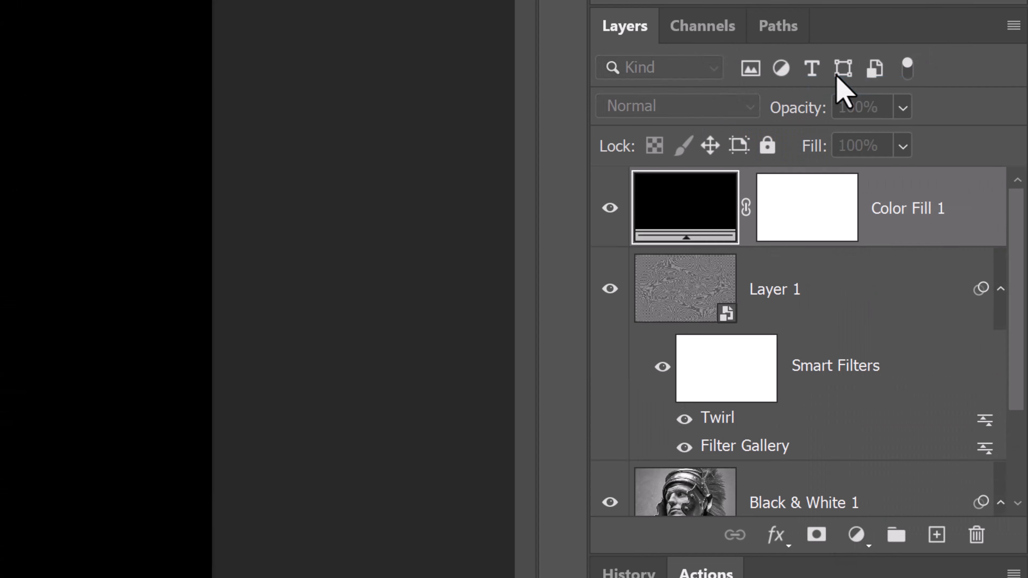
{"action": "double_click", "coordinate": [684, 207]}
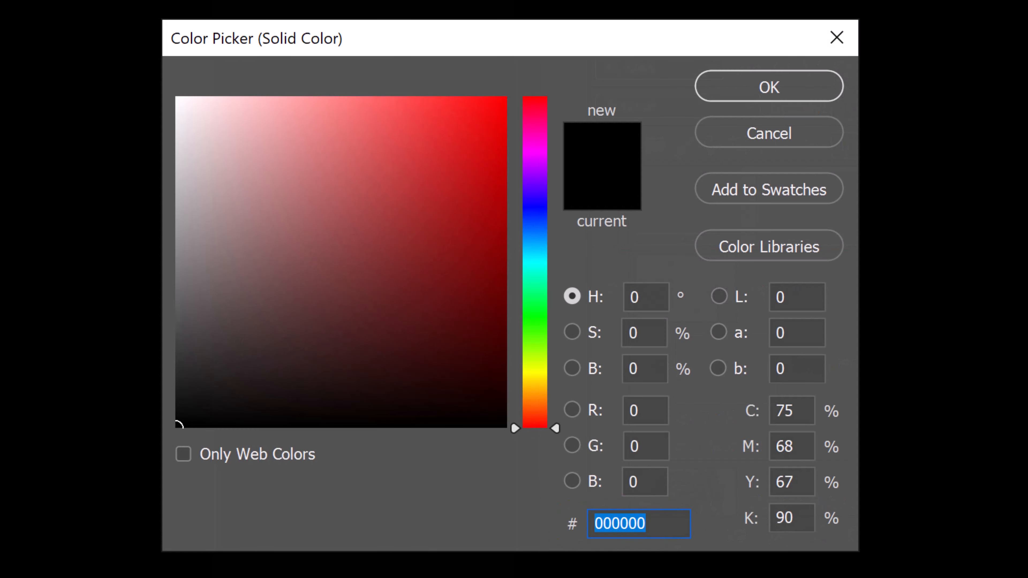
{"action": "type", "text": "0E"}
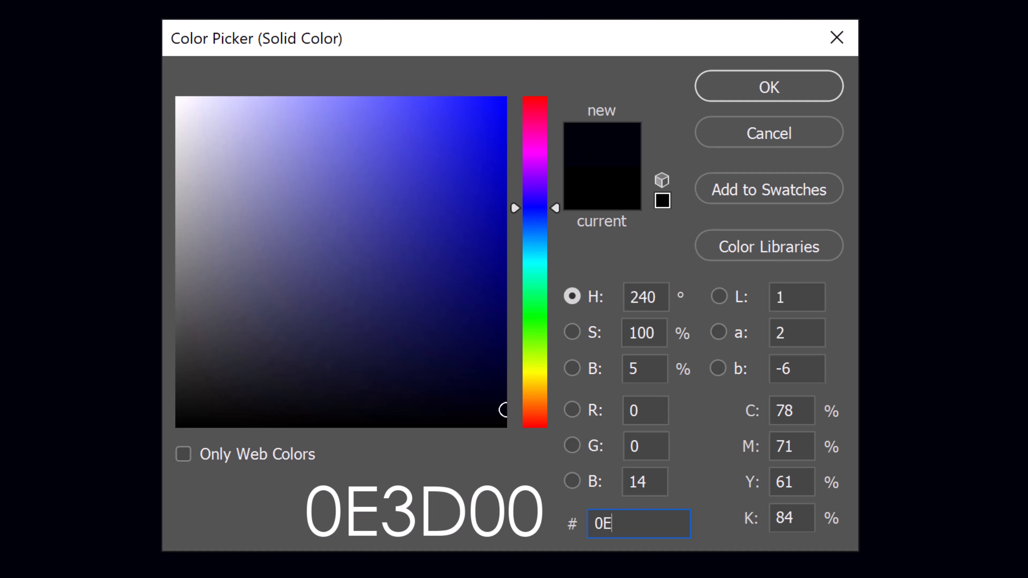
{"action": "type", "text": "3"}
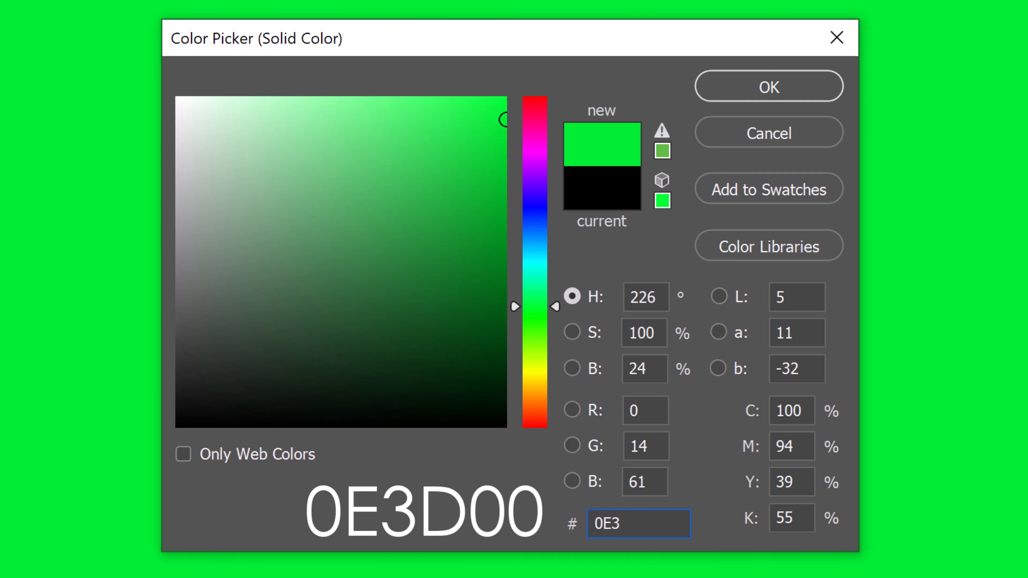
{"action": "type", "text": "D00"}
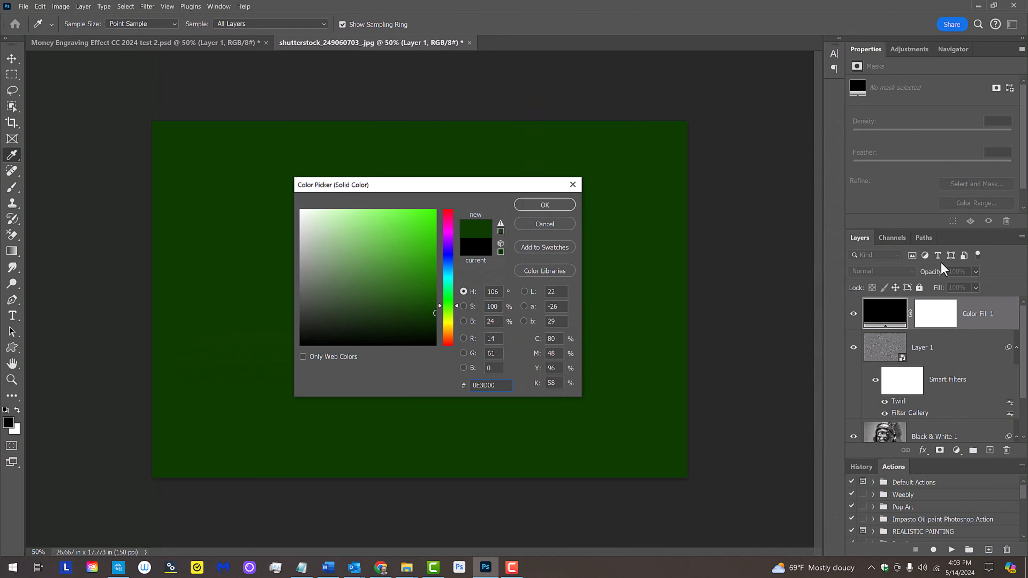
{"action": "left_click", "coordinate": [544, 204]}
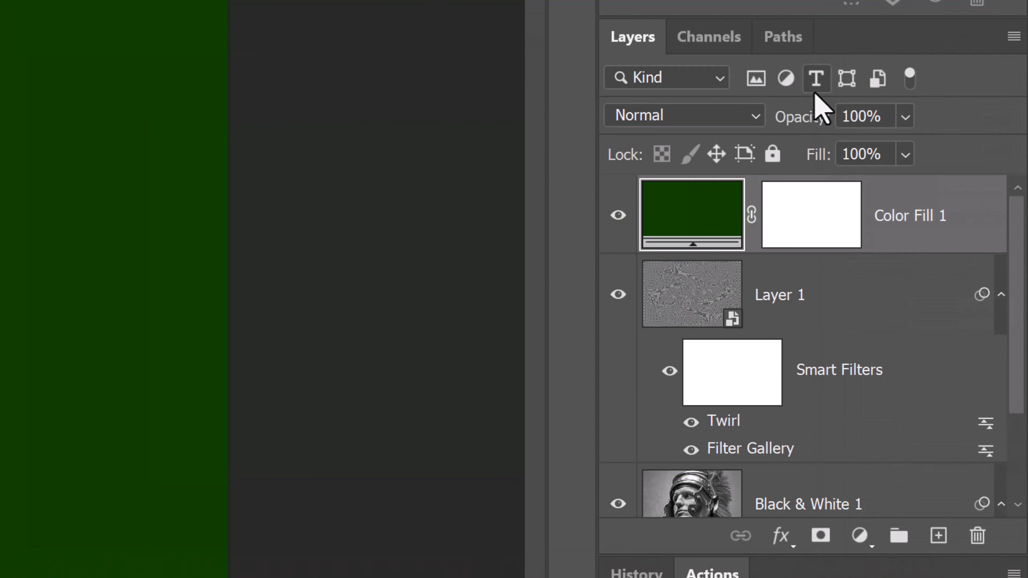
Step: Set the green fill layer's blend mode to Screen
{"action": "left_click", "coordinate": [681, 116]}
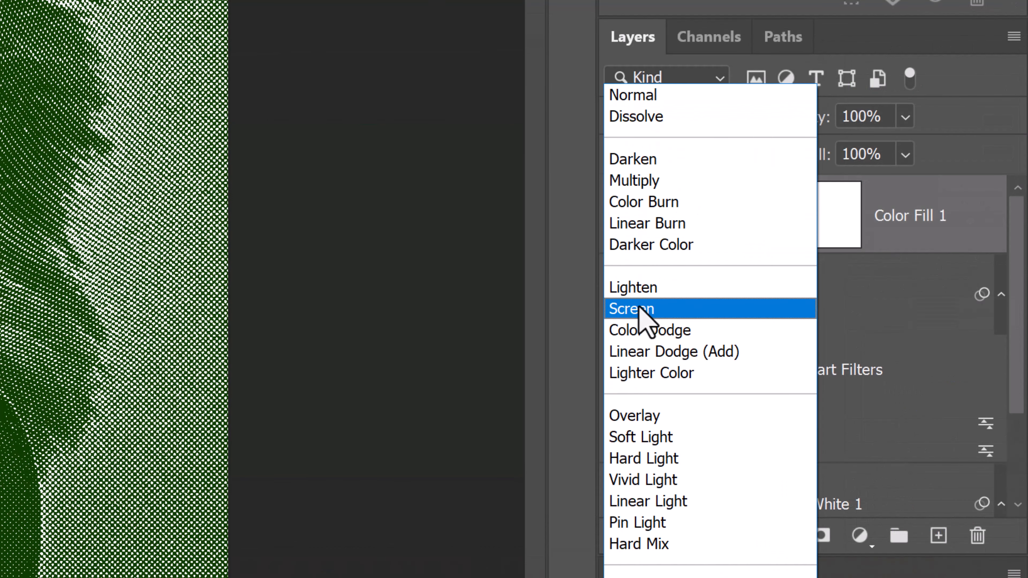
{"action": "left_click", "coordinate": [631, 309]}
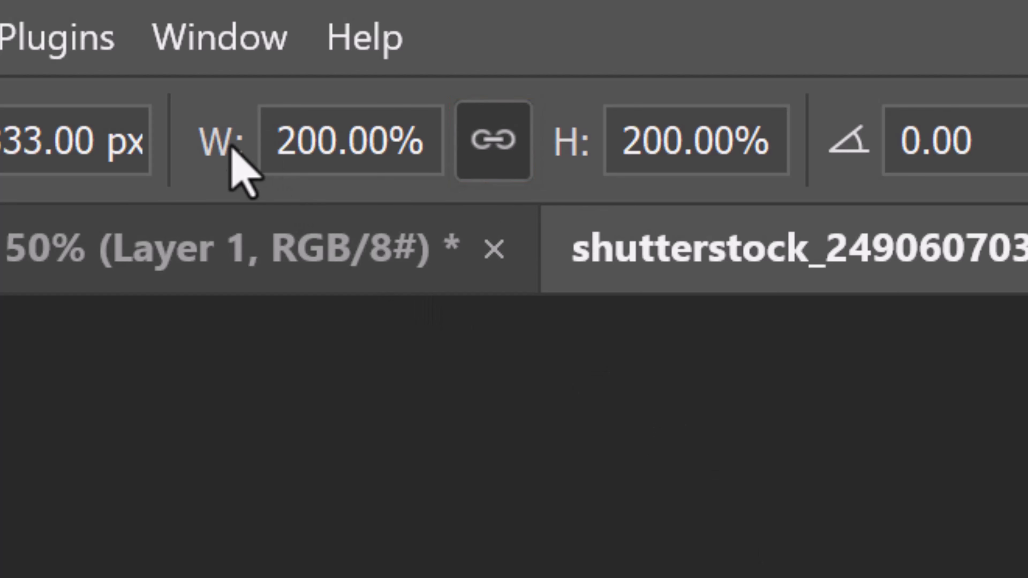
{"action": "mouse_move", "coordinate": [222, 138]}
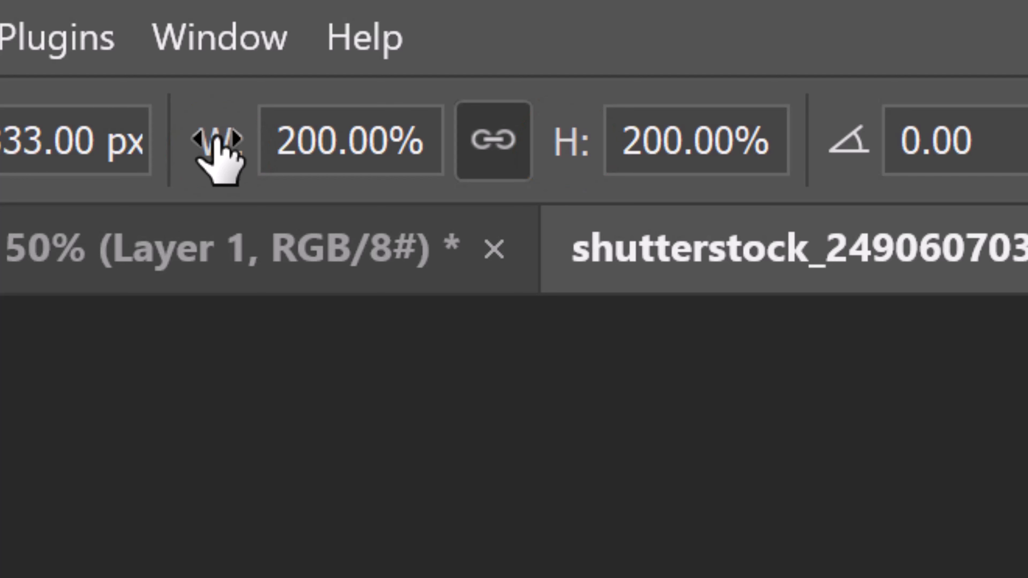
{"action": "mouse_move", "coordinate": [223, 151]}
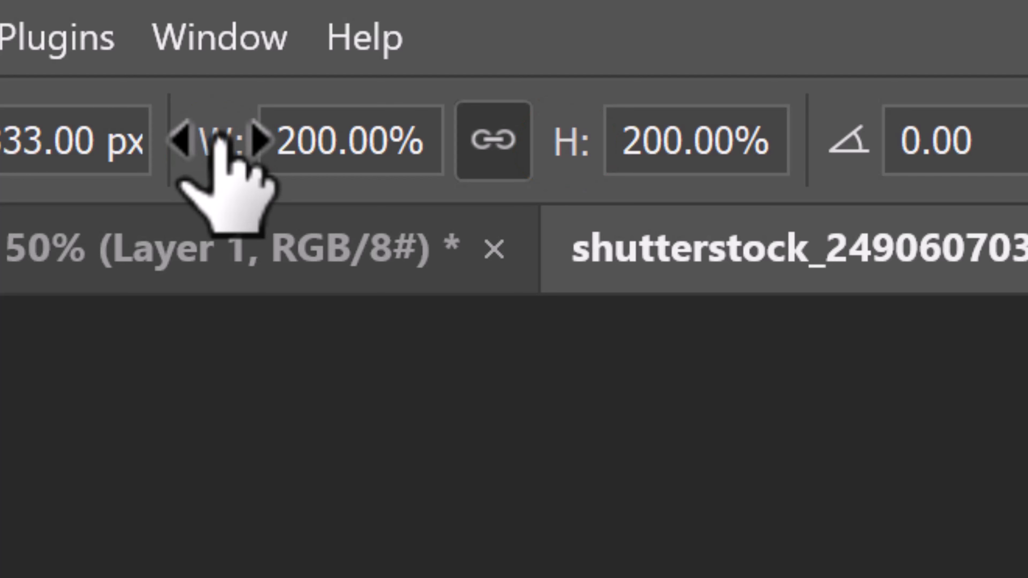